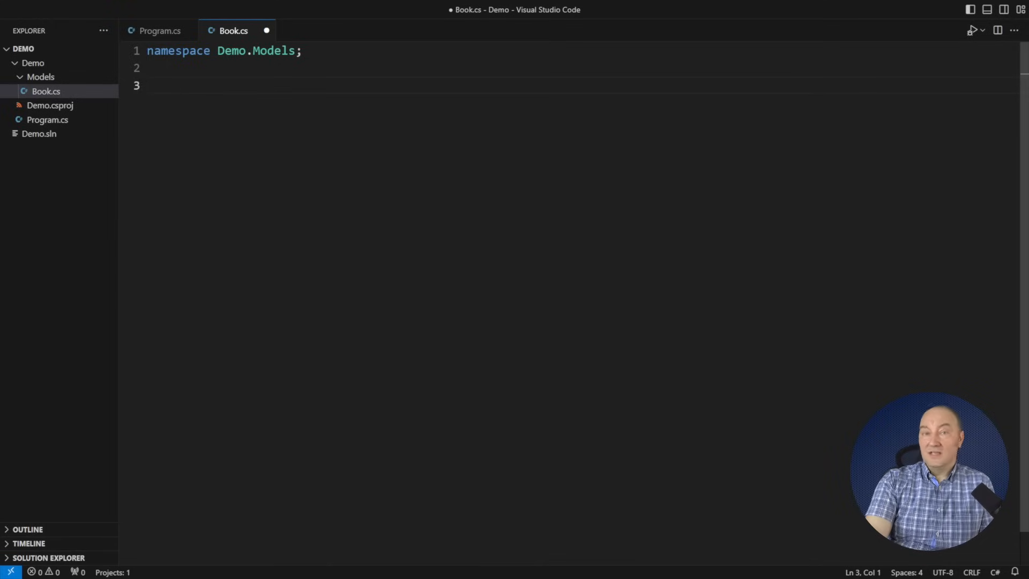
Declare 'public record Book(string Title, Name[] Authors);' and add a Name record in a new Models/Name.cs.
{"action": "type", "text": "p"}
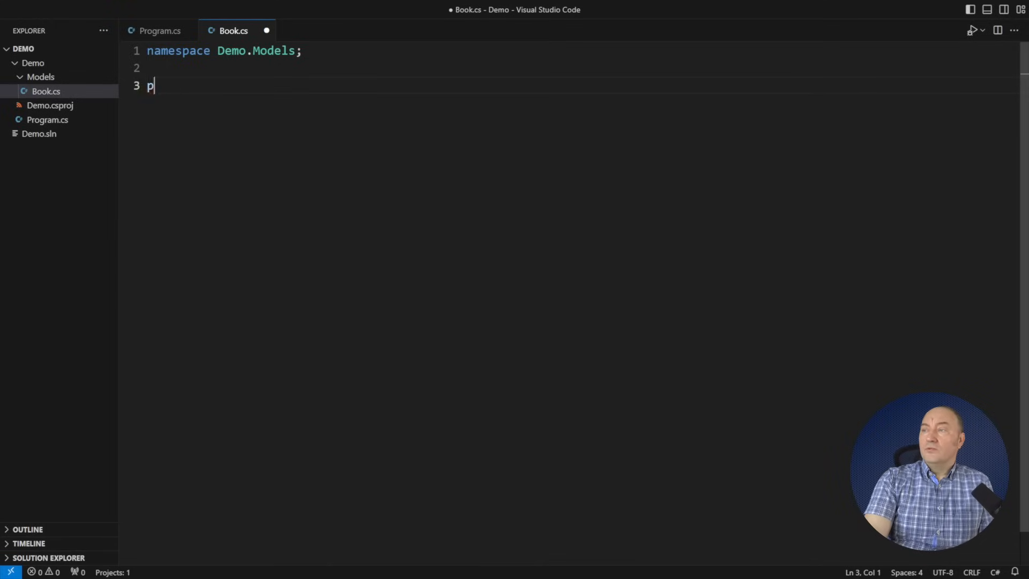
{"action": "type", "text": "ublic record Book(string Title);"}
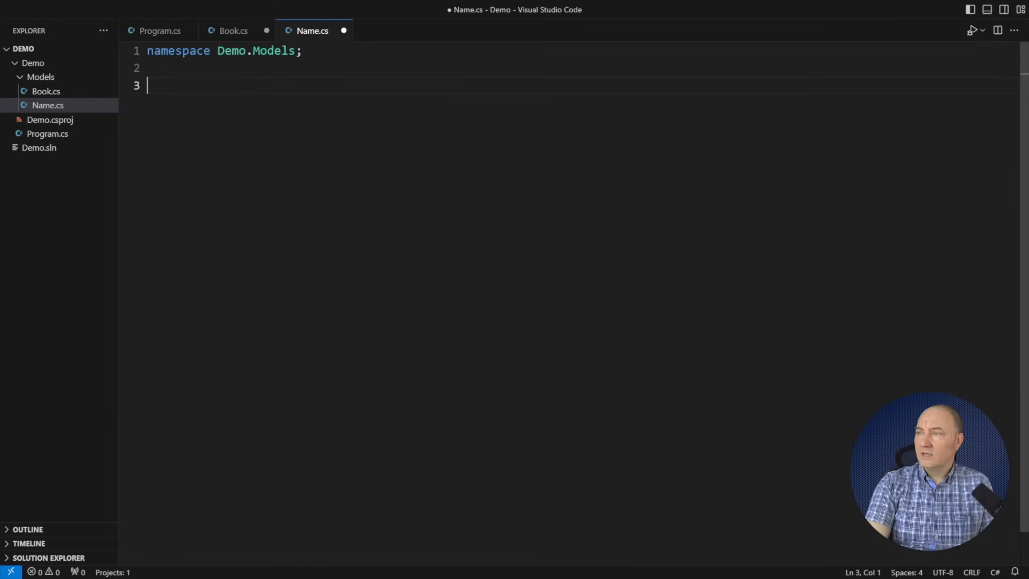
{"action": "type", "text": "public record Name;"}
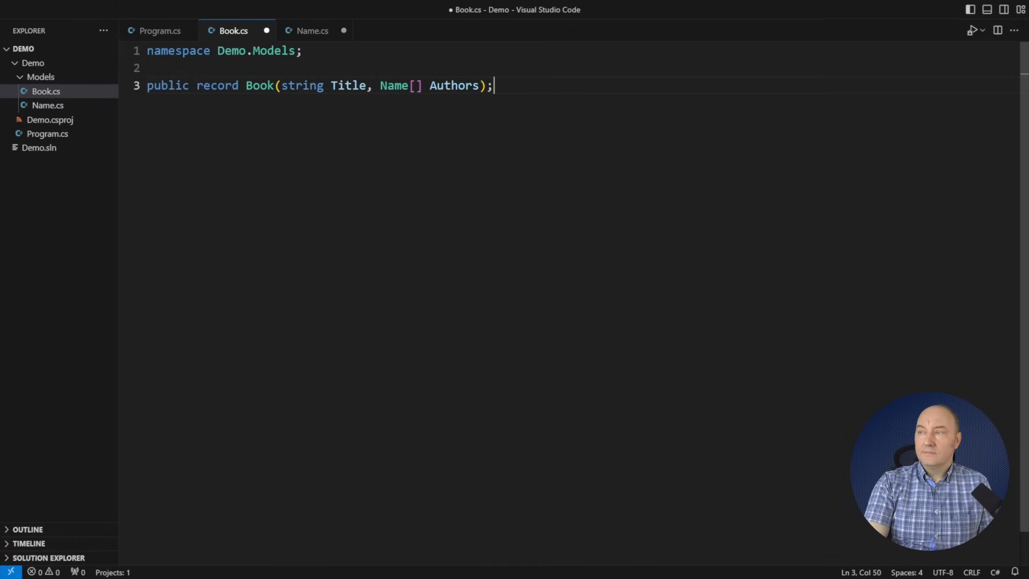
Add a public static class Book with 'Create(string title, params Name[] authors)' returning Book.
{"action": "type", "text": "public static"}
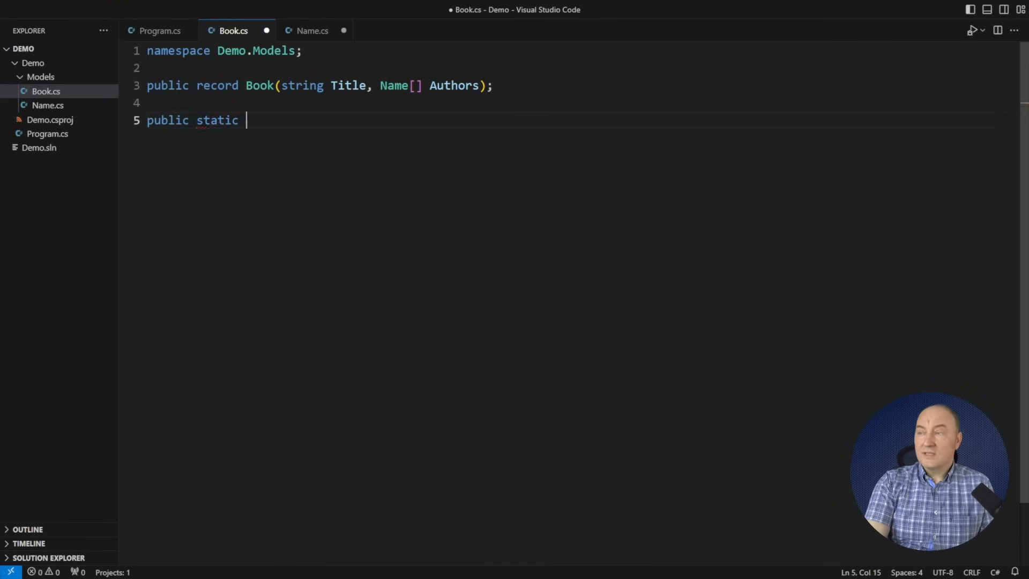
{"action": "type", "text": "class Book"}
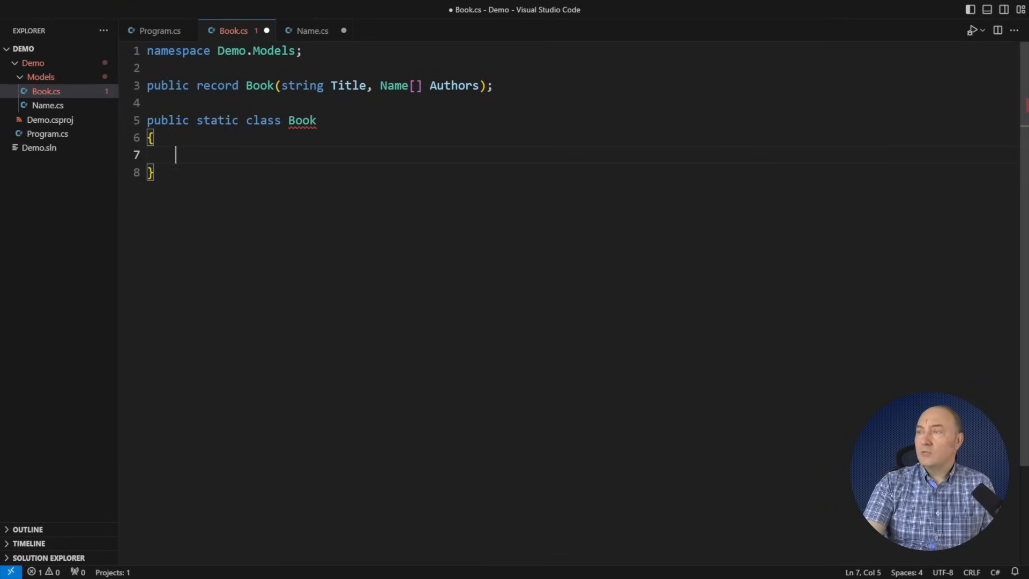
{"action": "type", "text": "public static Book Create(string title, params Name[] authors"}
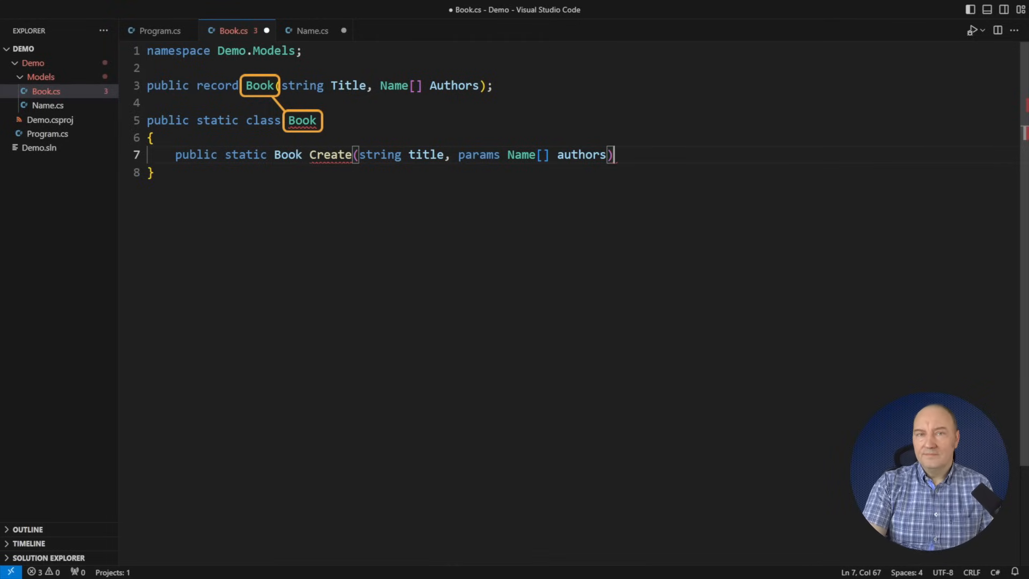
Rename the Book record to BookType with Rename Symbol, keeping the static class named Book.
{"action": "type", "text": "Extensions"}
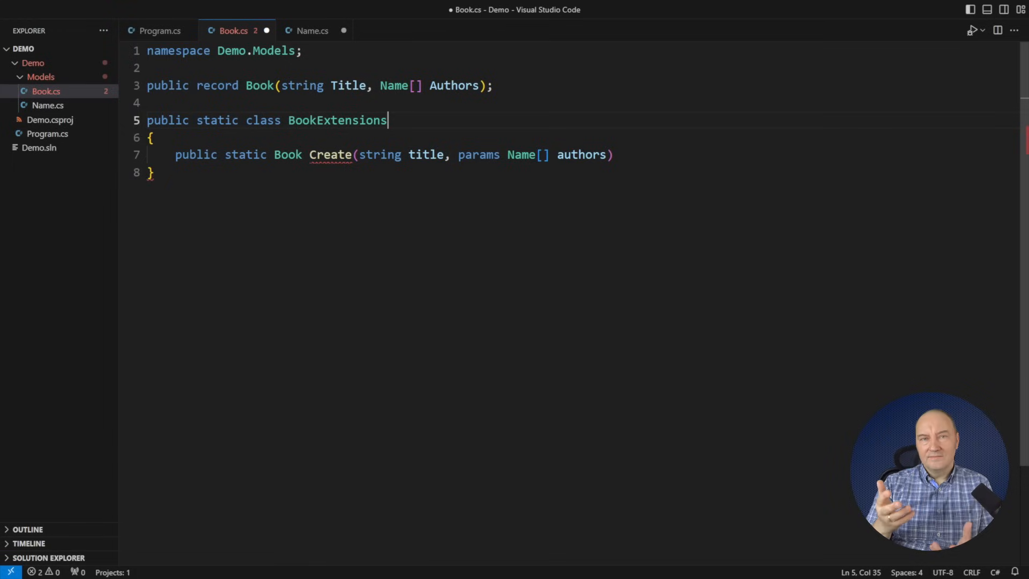
{"action": "double_click", "coordinate": [353, 120]}
{"action": "type", "text": "Type"}
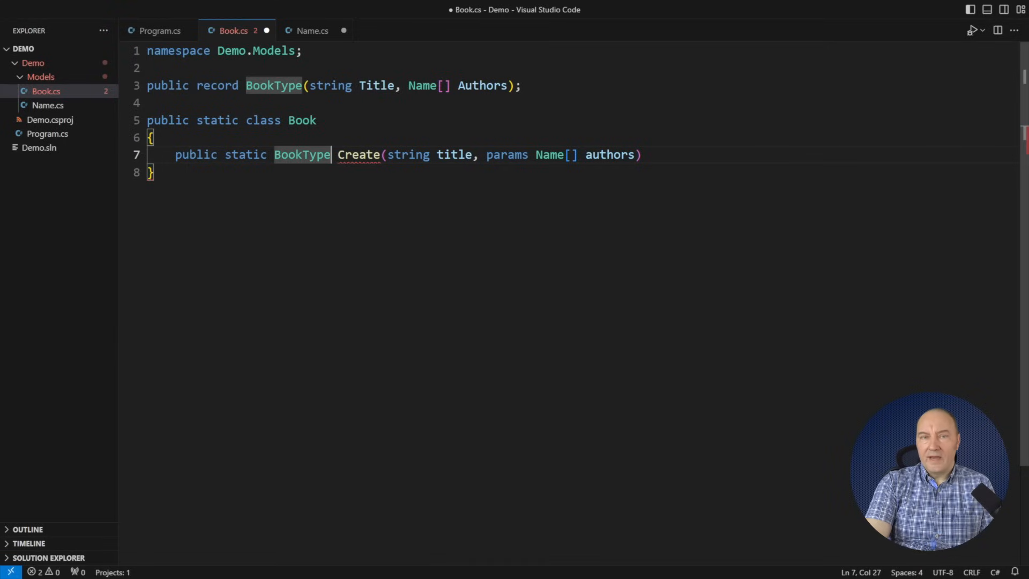
Give Create a '=> title is null ? throw new ArgumentNullException(nameof(title))' body returning BookType?
{"action": "type", "text": "=>"}
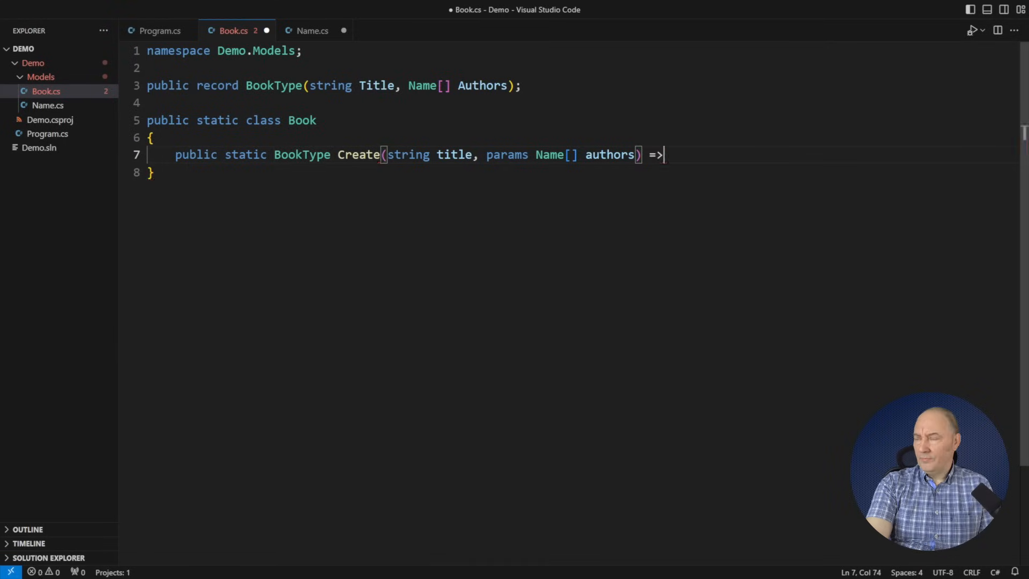
{"action": "type", "text": "title is null ? throw new Ar"}
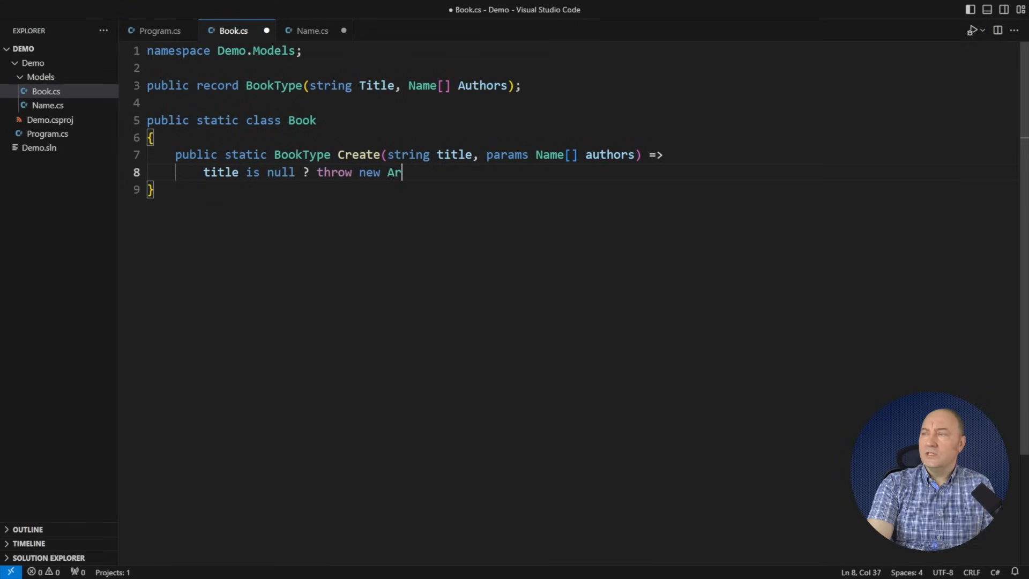
{"action": "type", "text": "gumentNullException(nameof(title))"}
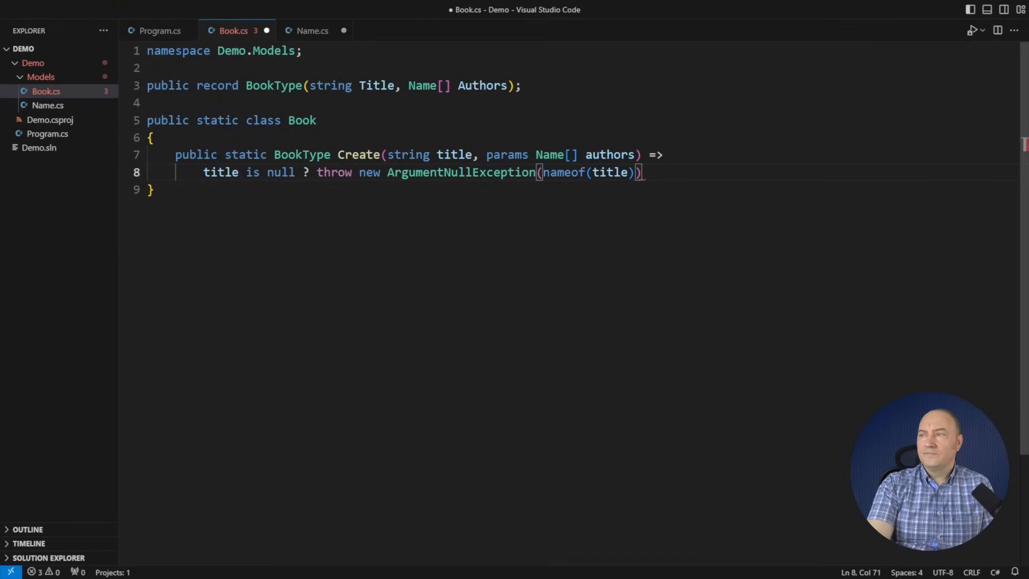
{"action": "double_click", "coordinate": [301, 155]}
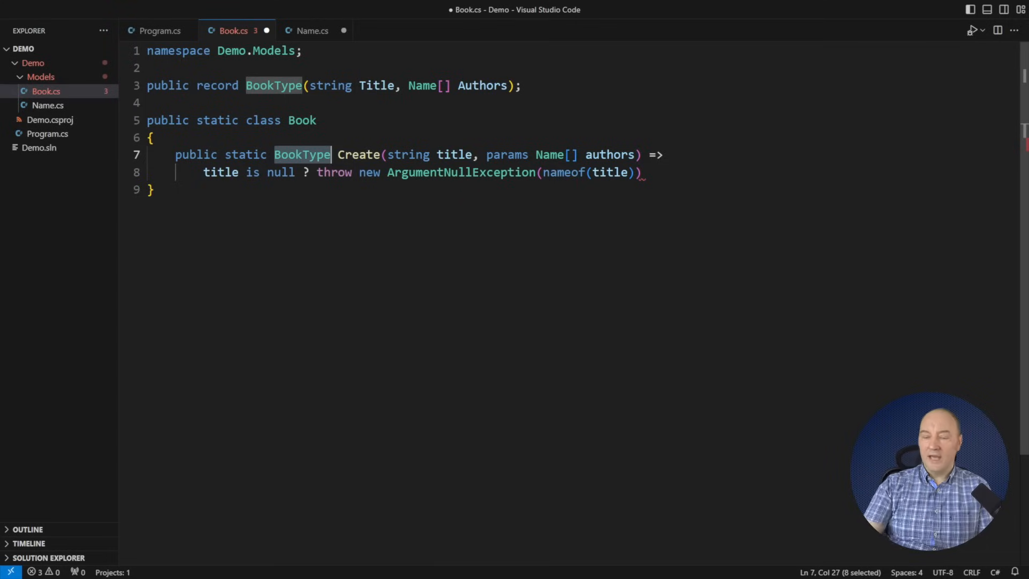
{"action": "type", "text": "?"}
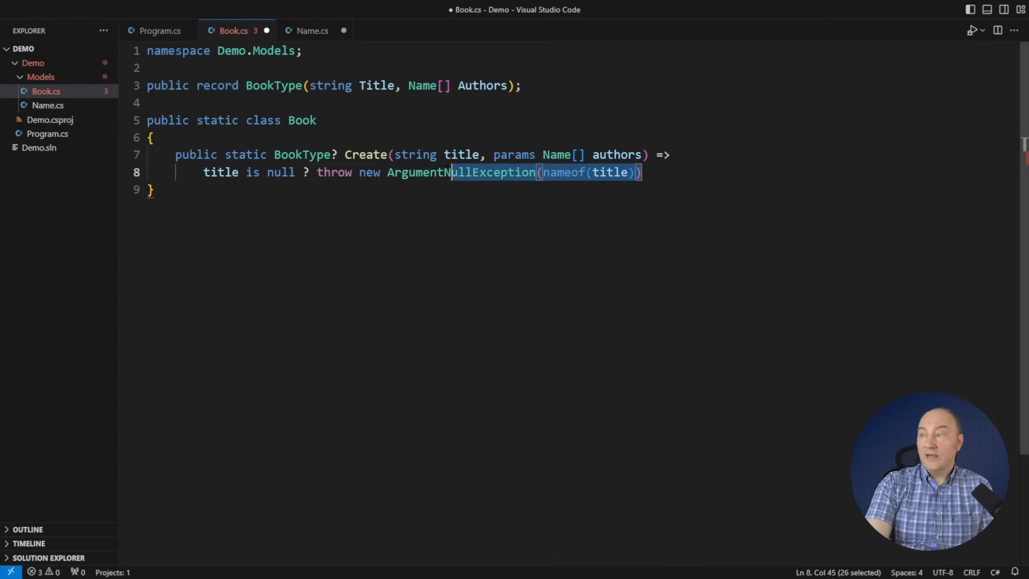
Replace the throw with 'string.IsNullOrWhiteSpace(title) ? null : new(title, authors);'.
{"action": "key", "text": "Delete"}
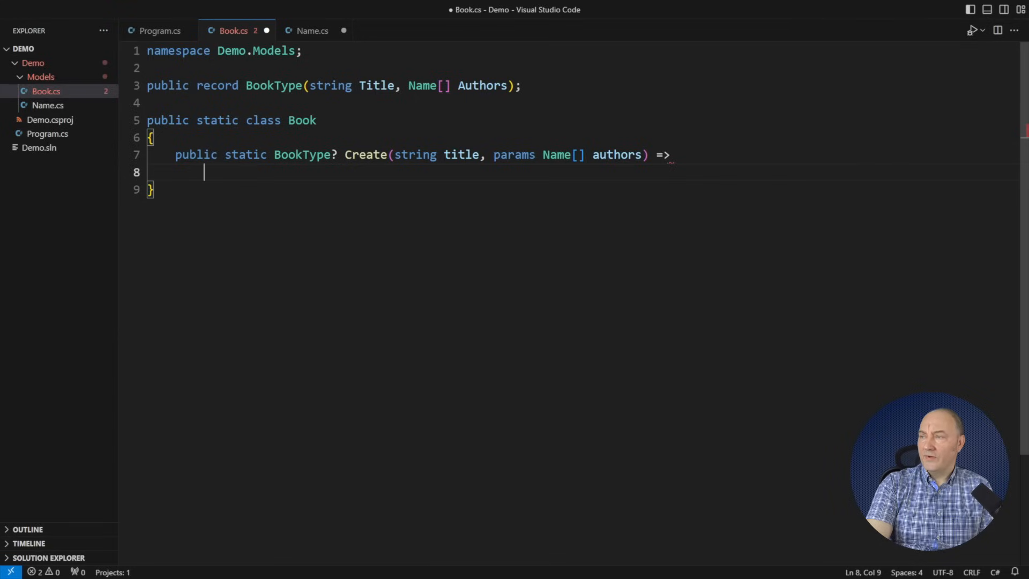
{"action": "type", "text": "string.IsNullOrWhiteSpace(titl"}
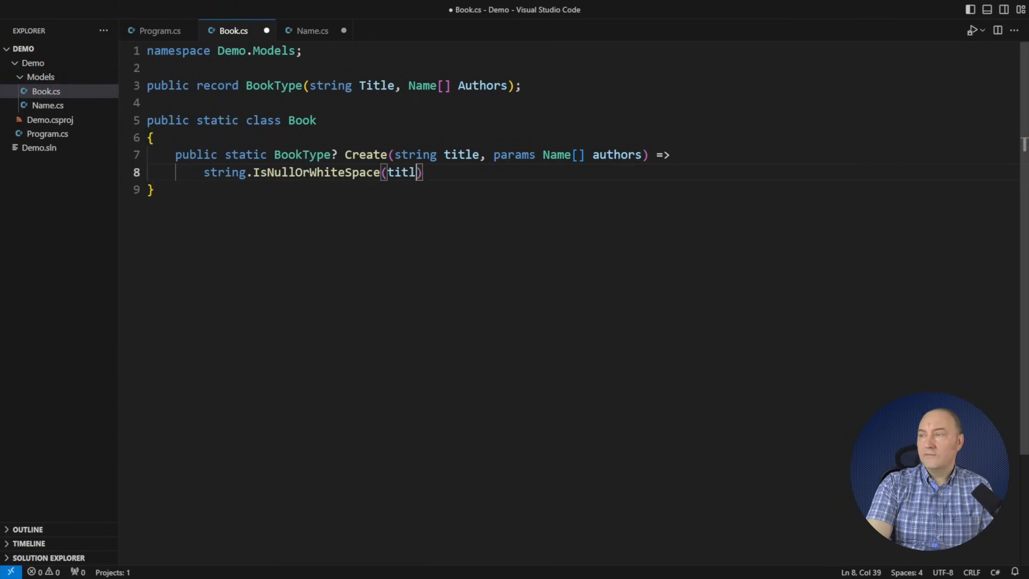
{"action": "type", "text": "e) ? null"}
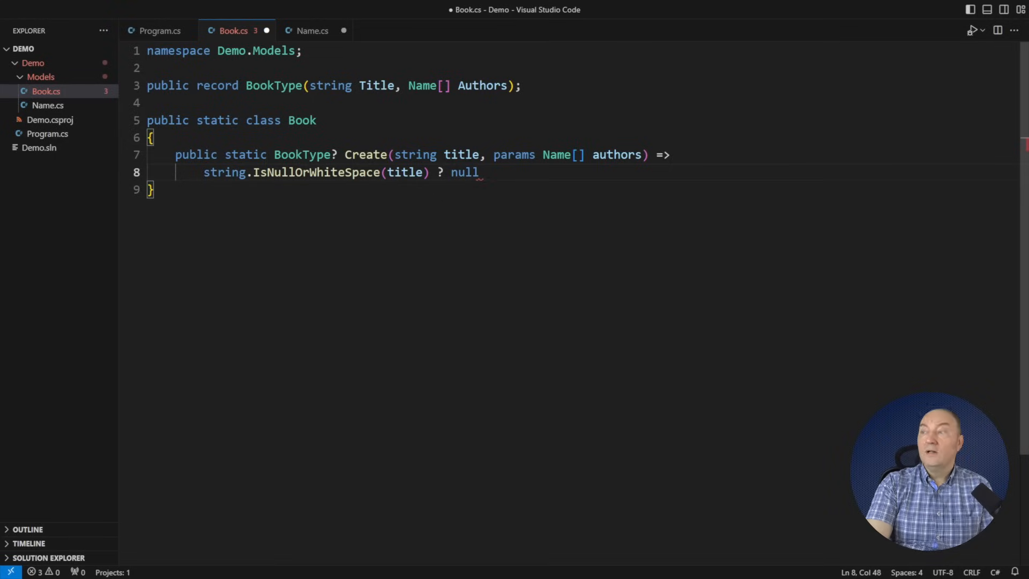
{"action": "type", "text": ": new(title, a"}
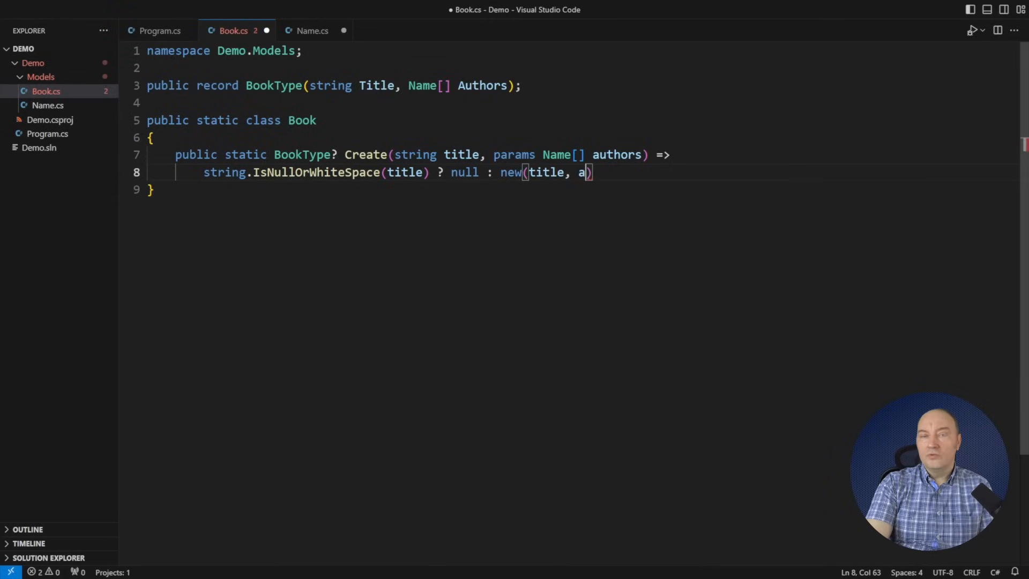
{"action": "type", "text": "uthors);"}
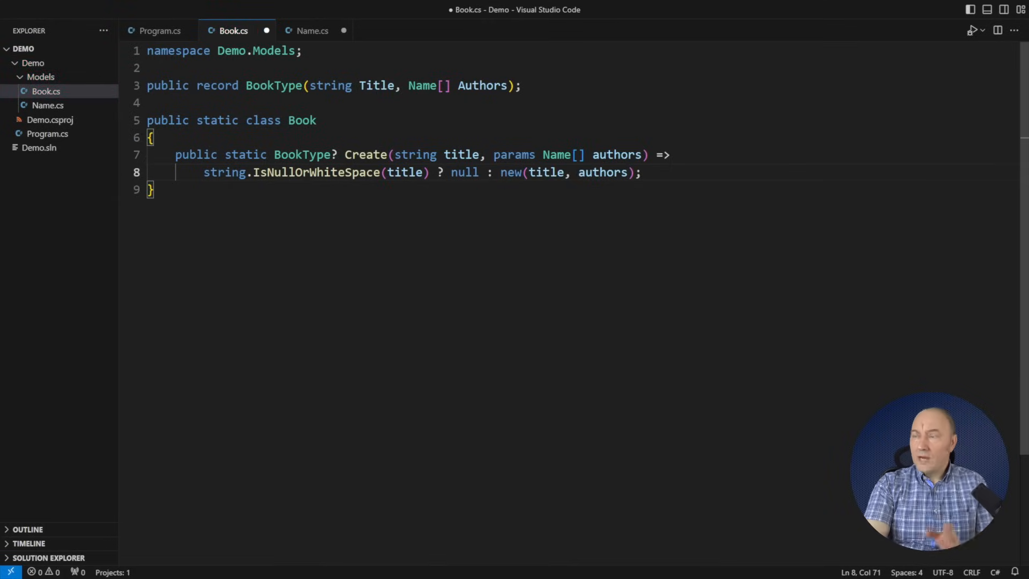
{"action": "left_click", "coordinate": [312, 31]}
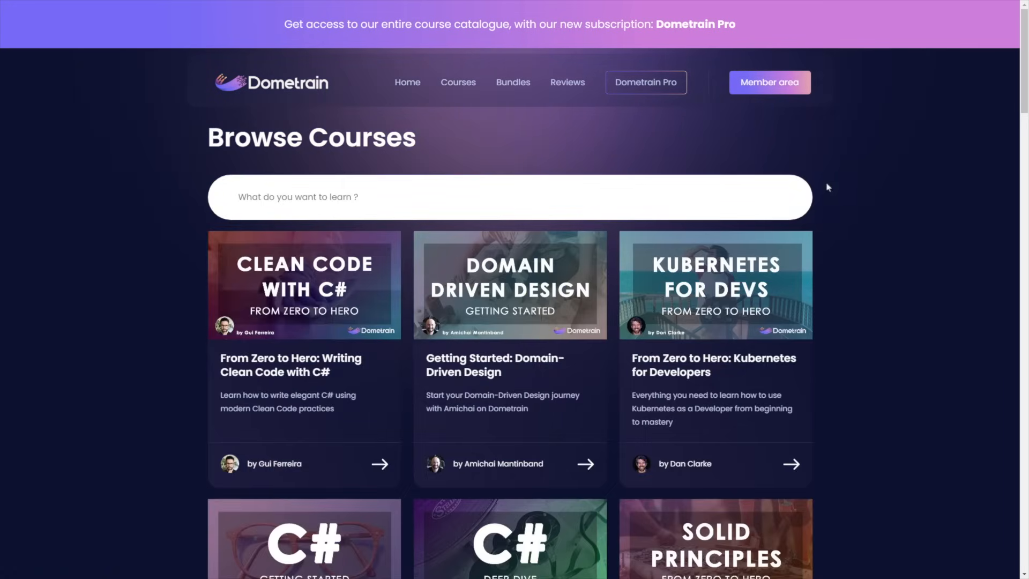
Scroll Browse Courses and open the Getting Started: Domain-Driven Design course curriculum.
{"action": "scroll", "scroll_direction": "down", "scroll_amount": 3}
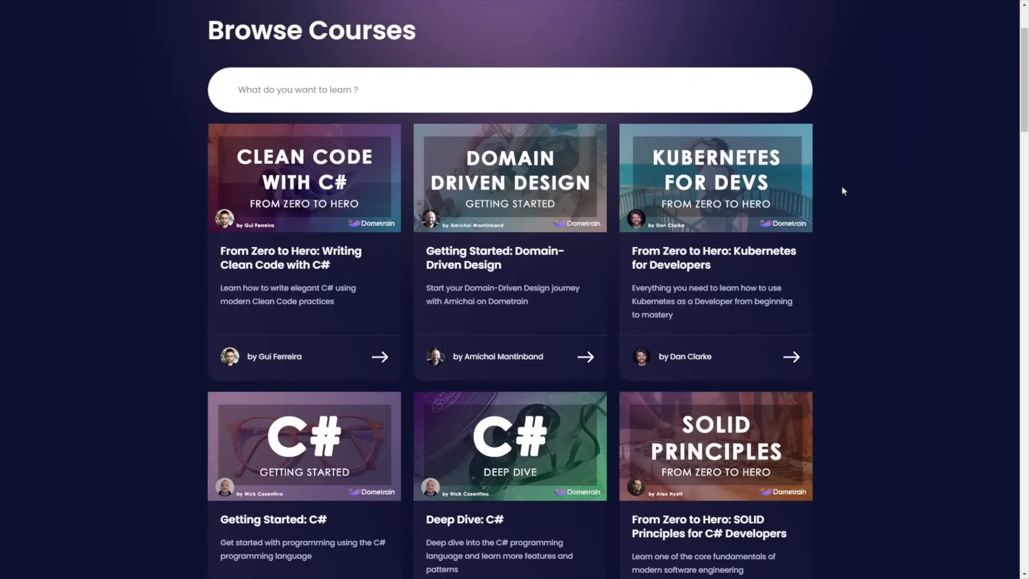
{"action": "scroll", "scroll_direction": "down", "scroll_amount": 3}
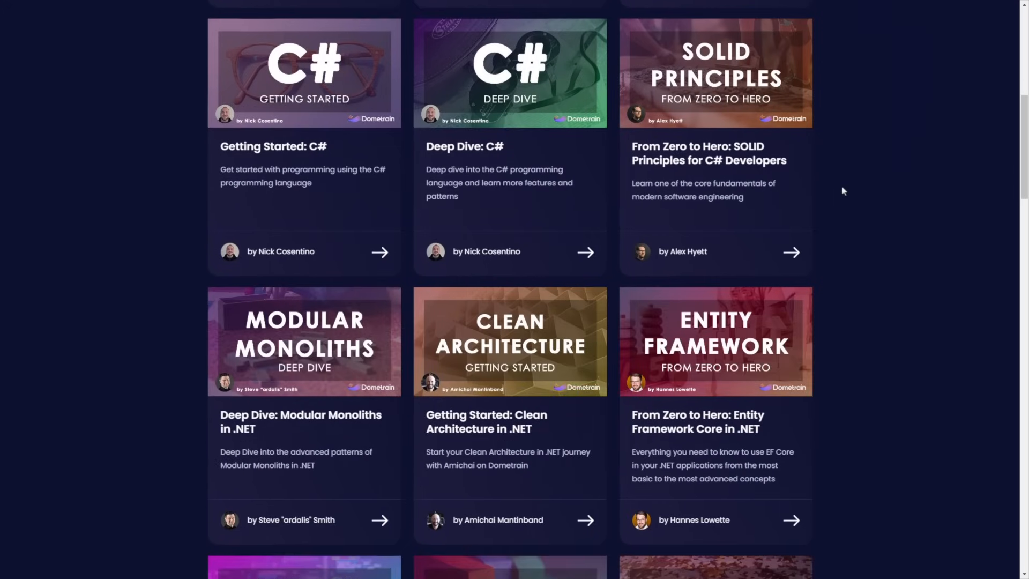
{"action": "scroll", "scroll_direction": "down", "scroll_amount": 3}
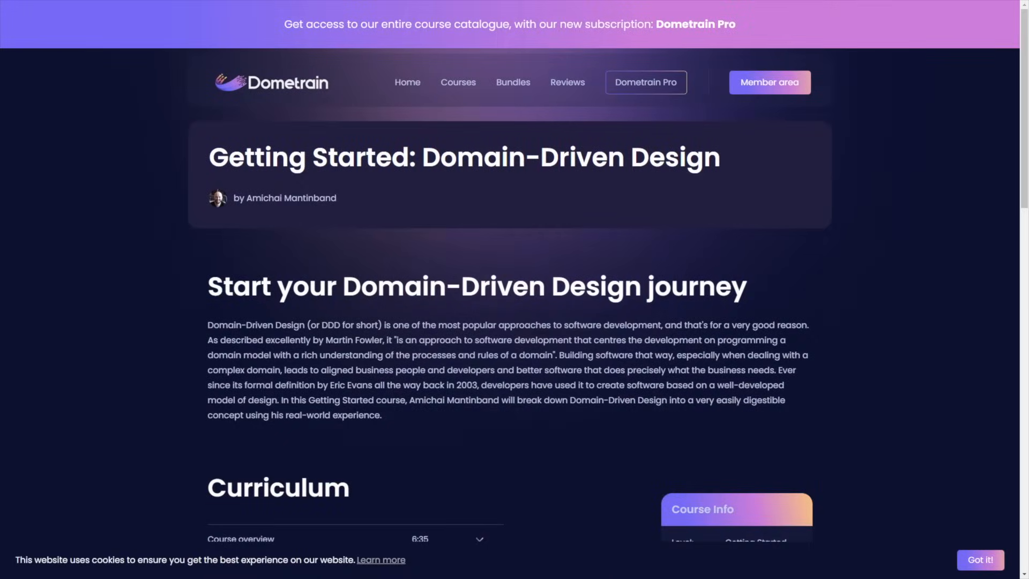
{"action": "scroll", "scroll_direction": "down", "scroll_amount": 3}
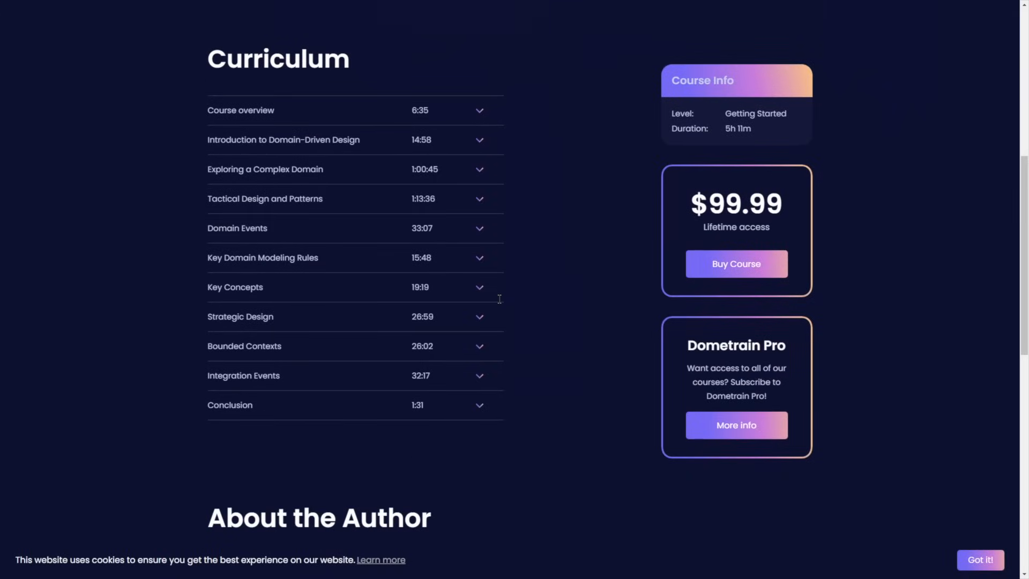
{"action": "left_click", "coordinate": [479, 199]}
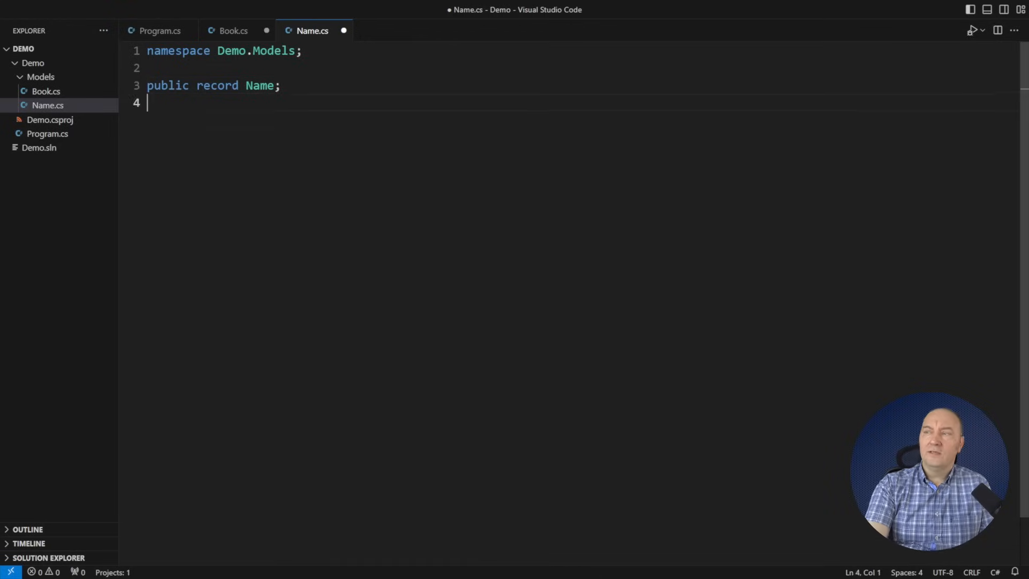
Declare records FullName(string FirstName, string LastName) and Mononym(string Name) in Name.cs.
{"action": "type", "text": "record FullName(string FirstName, string"}
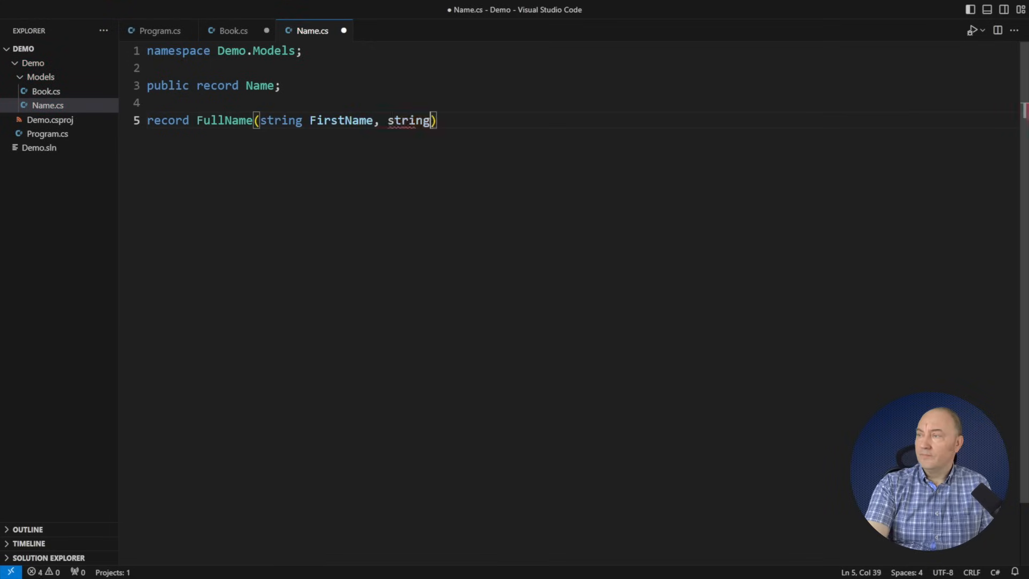
{"action": "type", "text": "LastName);"}
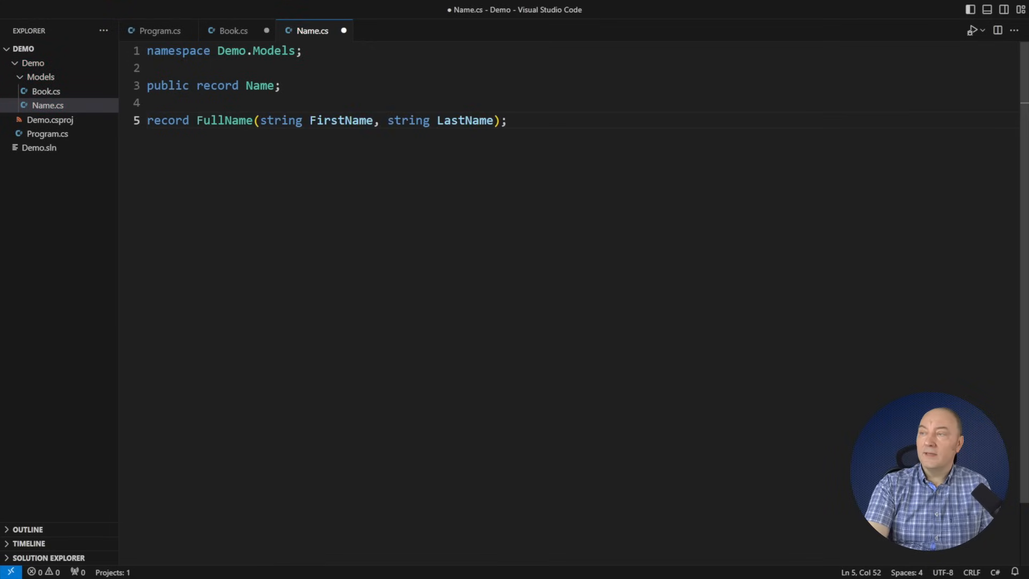
{"action": "type", "text": "rec"}
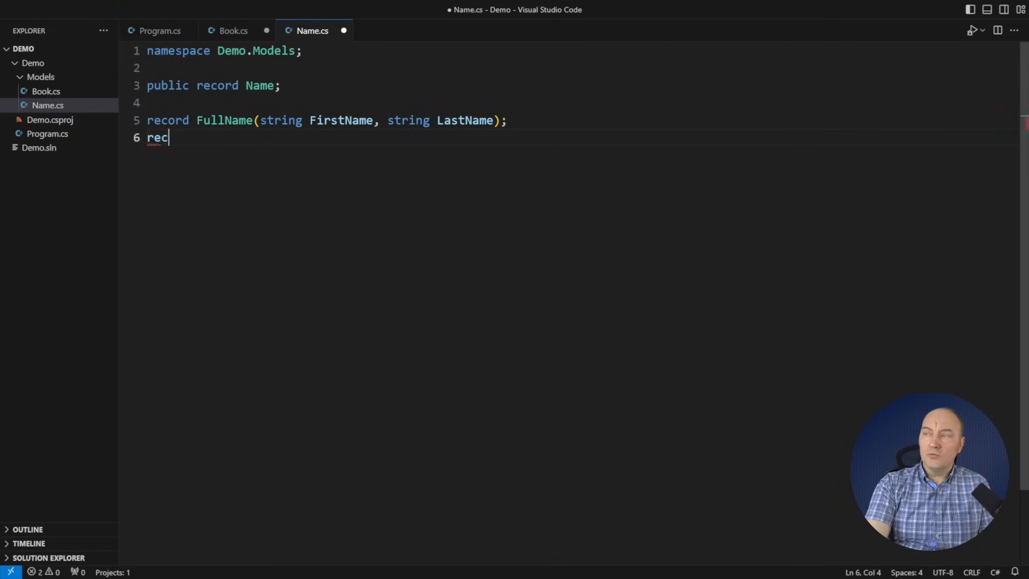
{"action": "type", "text": "ord Mononym(string Name);"}
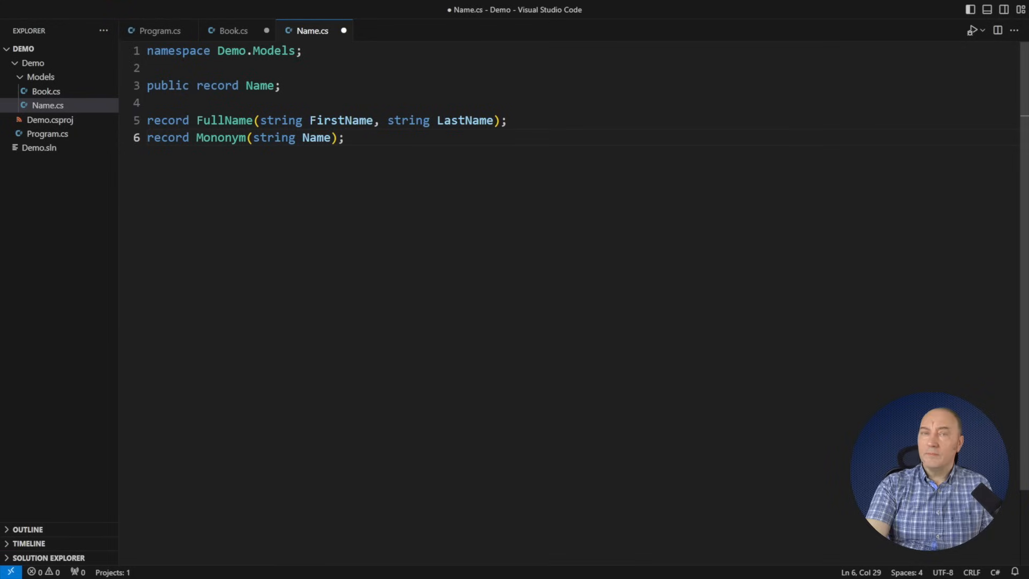
Suffix records with Type, make NameType abstract, and derive internal FullNameType and MononymType from it.
{"action": "type", "text": "Type"}
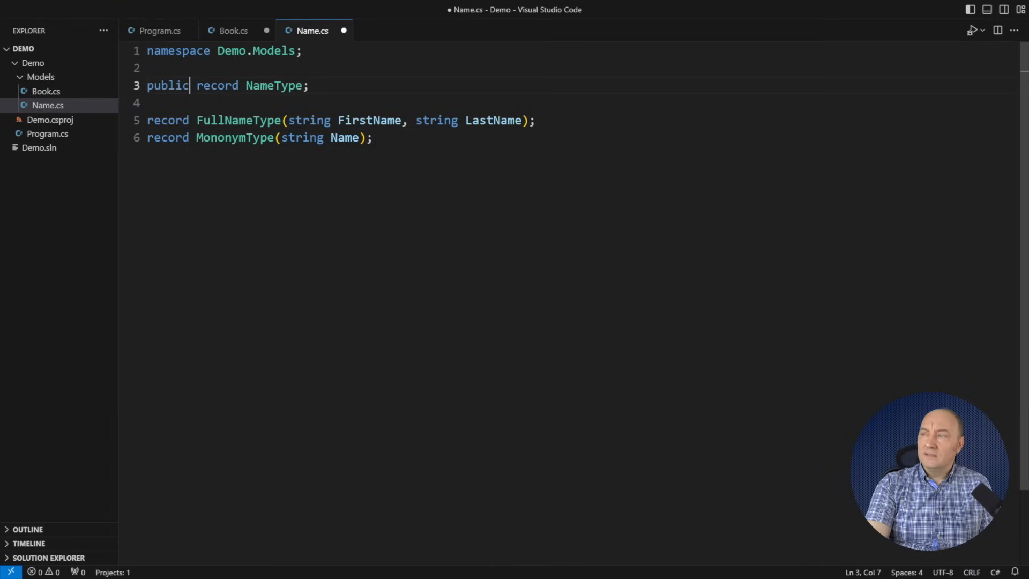
{"action": "type", "text": "abstract"}
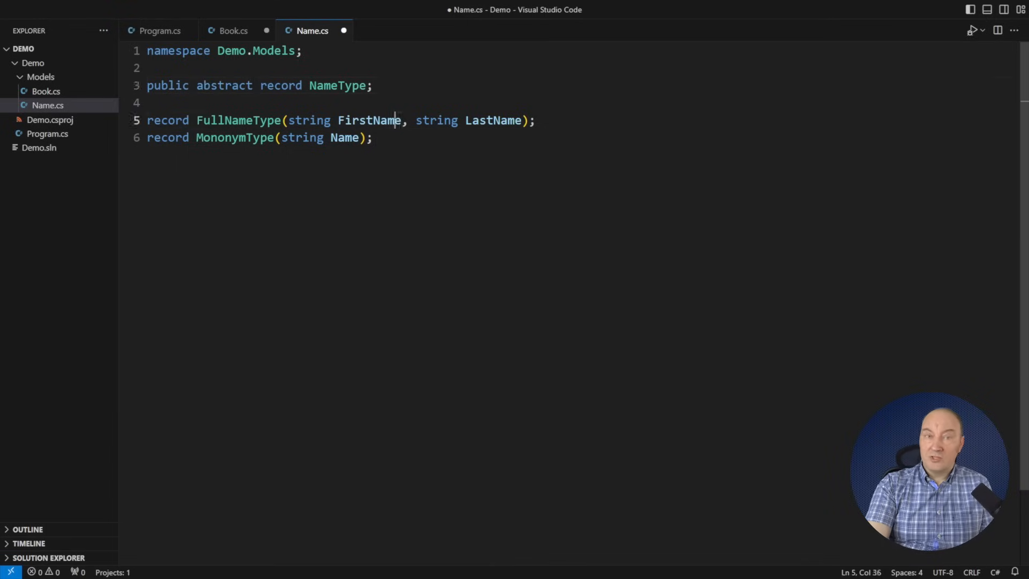
{"action": "type", "text": ": NameType"}
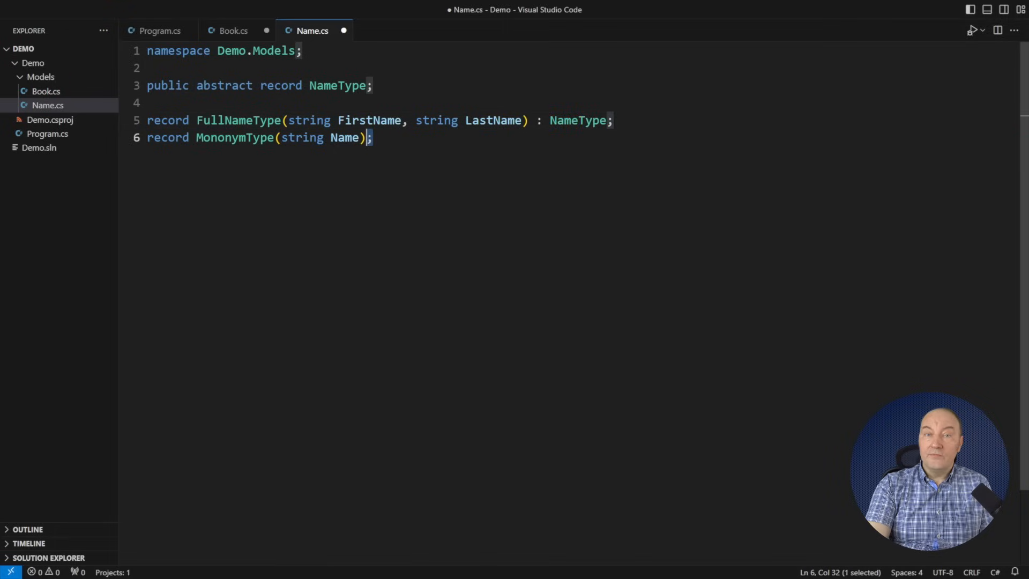
{"action": "type", "text": ": NameType"}
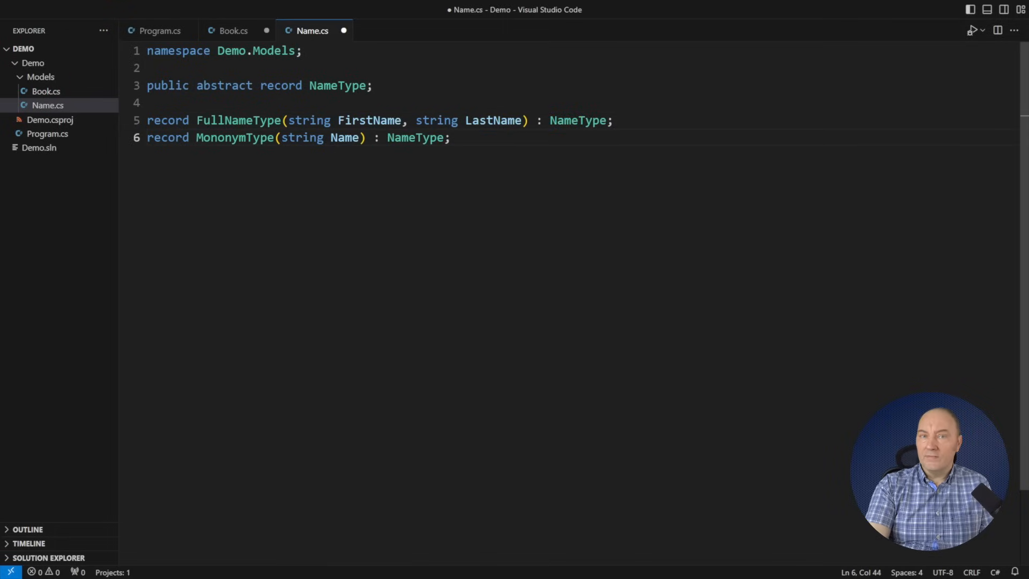
{"action": "left_click", "coordinate": [451, 138]}
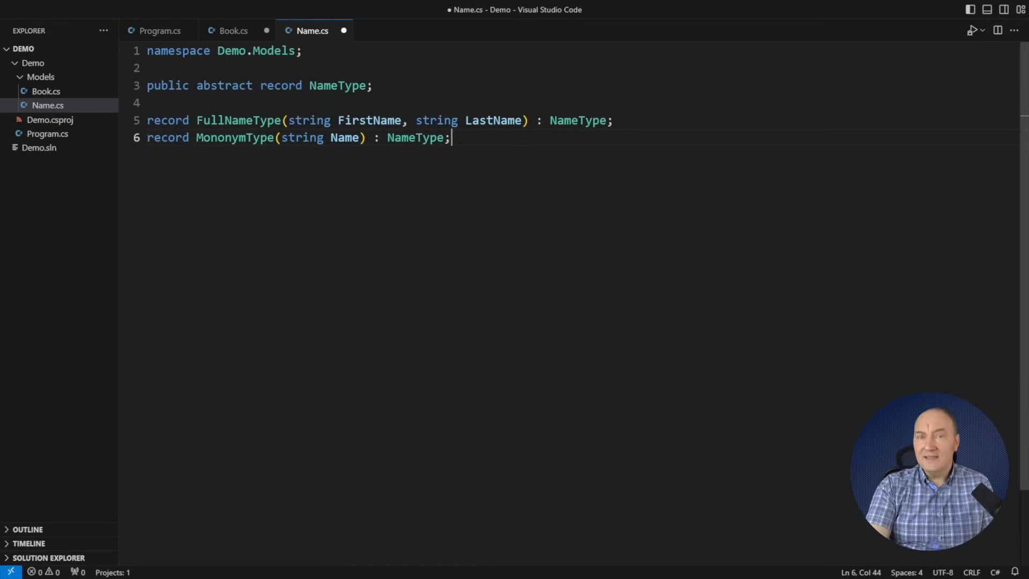
{"action": "type", "text": "internal"}
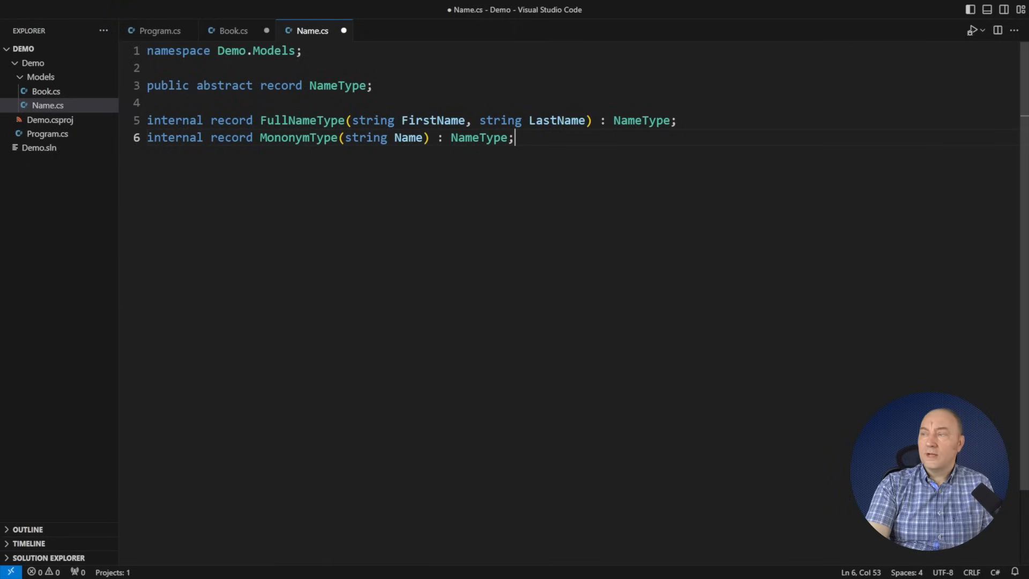
Add static class Name with Create(firstName, lastName) and mononym Create overloads returning NameType?
{"action": "type", "text": "public static cla"}
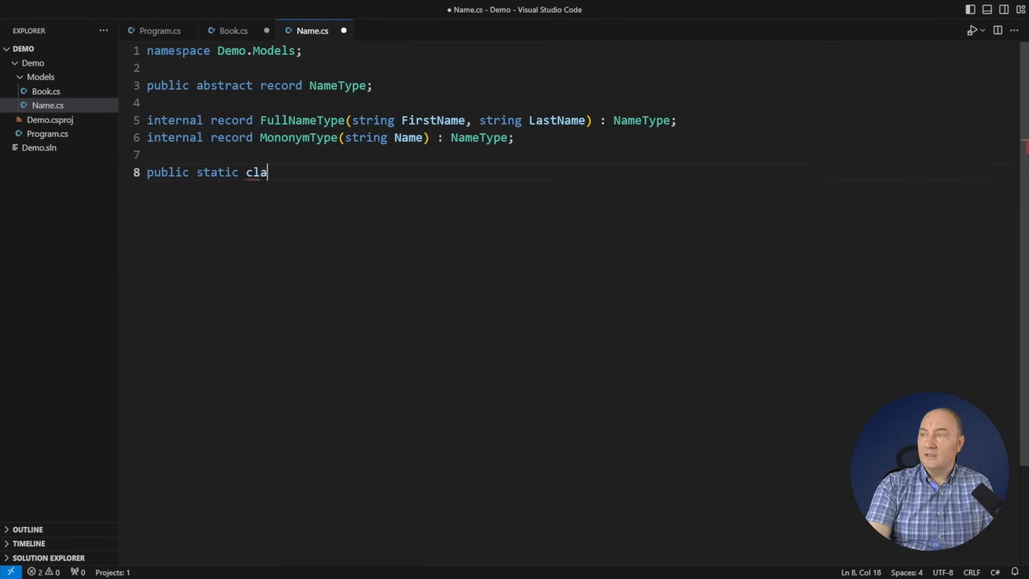
{"action": "type", "text": "ss Name"}
{"action": "type", "text": "{"}
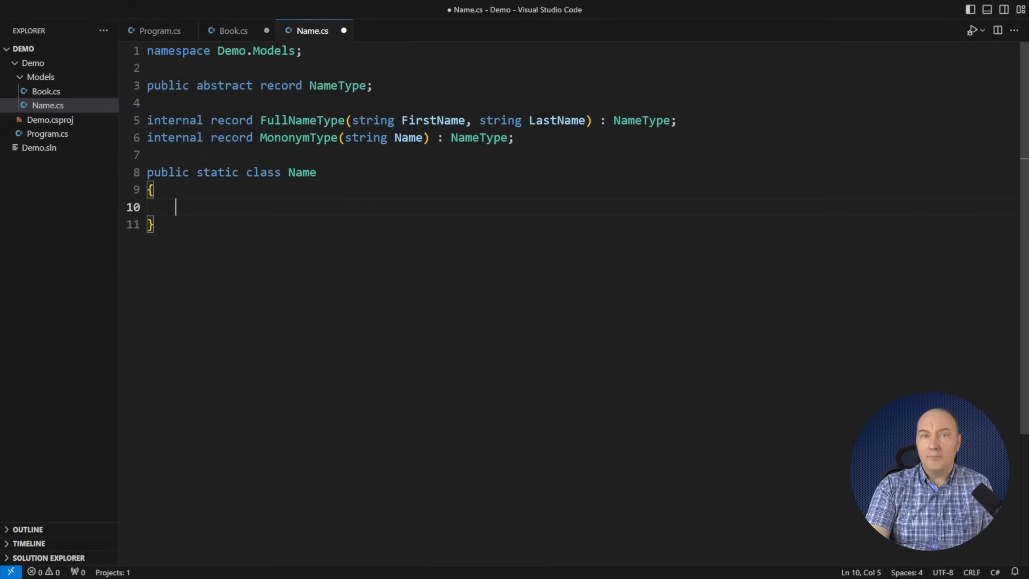
{"action": "type", "text": "public static NameType? Create(string firstName, string lastName) =>"}
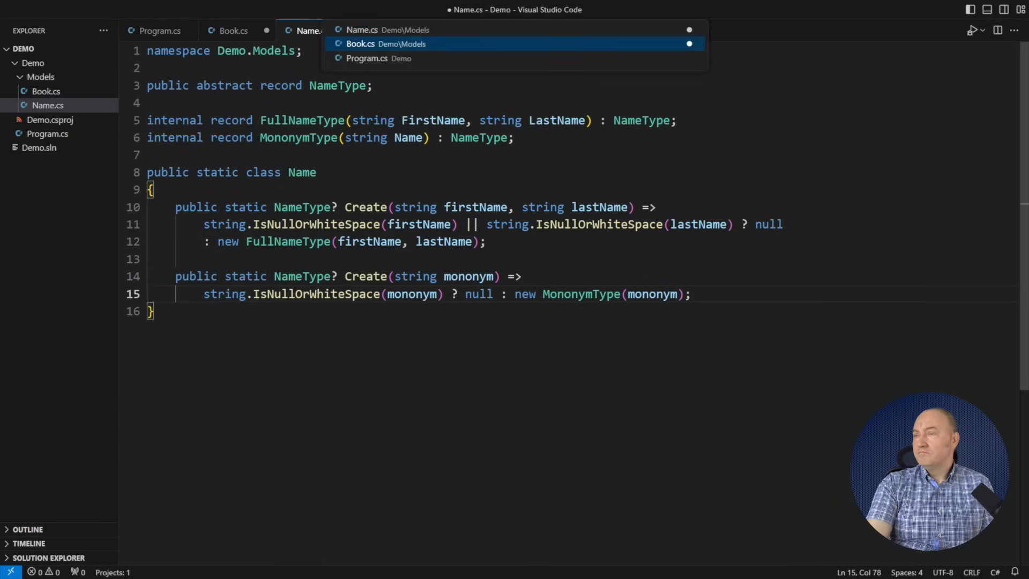
In Program.cs, type the six-author Name.Create array as NameType[]?, then return to Name.cs.
{"action": "left_click", "coordinate": [368, 58]}
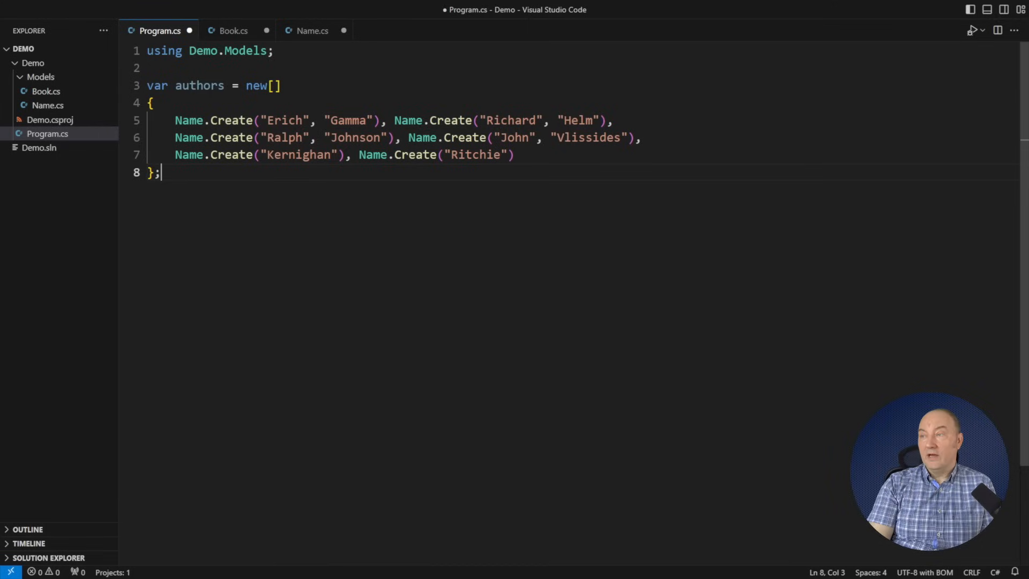
{"action": "double_click", "coordinate": [157, 85]}
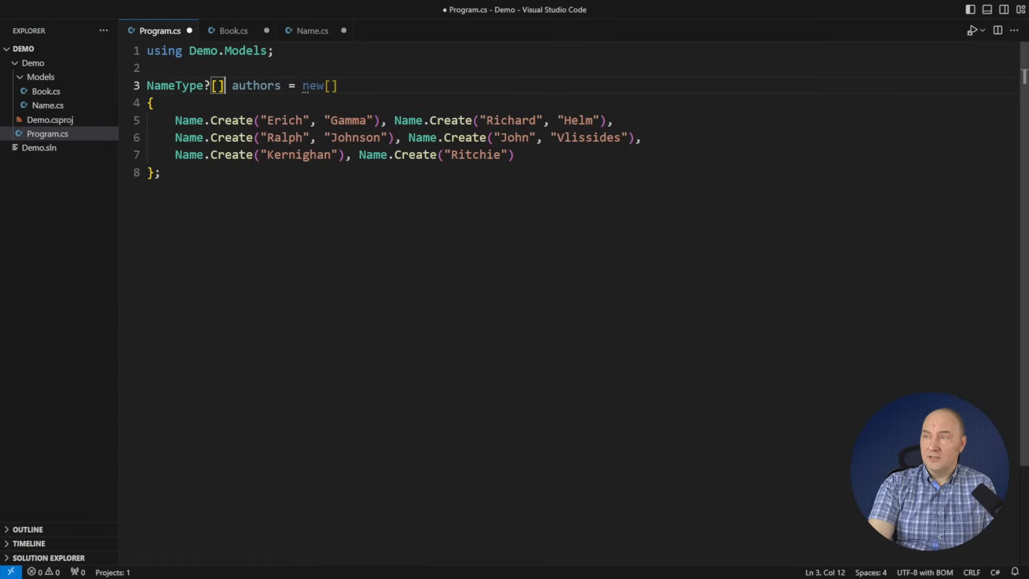
{"action": "key", "text": "Backspace"}
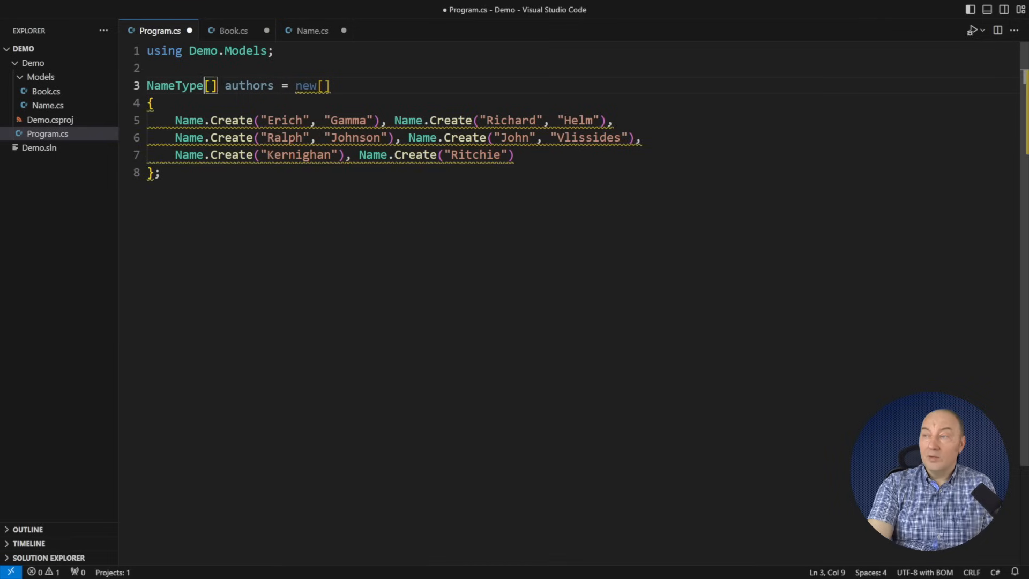
{"action": "type", "text": "?"}
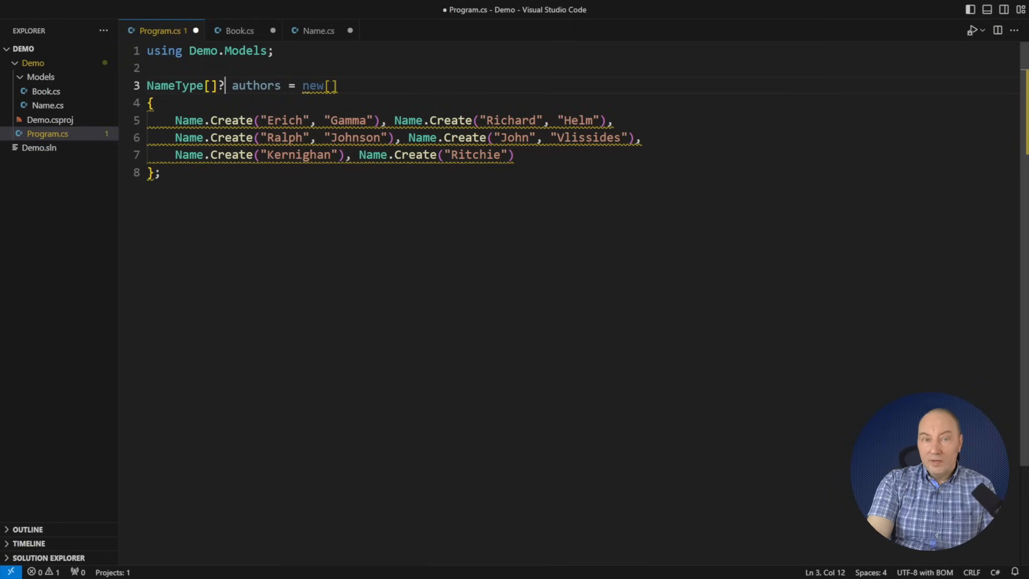
{"action": "left_click", "coordinate": [318, 31]}
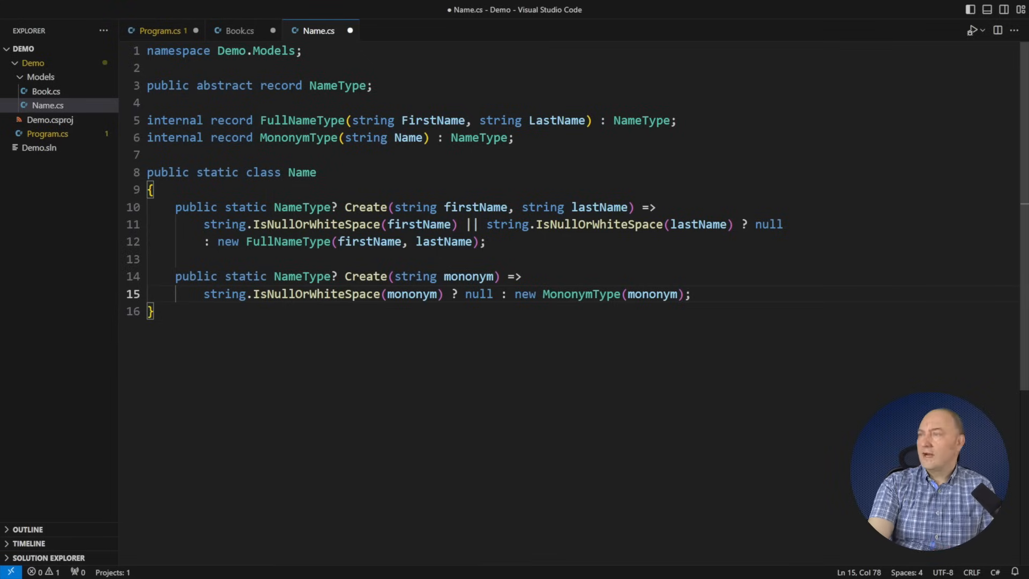
Add CreateMany(params NameType?[] names) returning null when any name is null, then use it in Program.cs.
{"action": "type", "text": "public stat"}
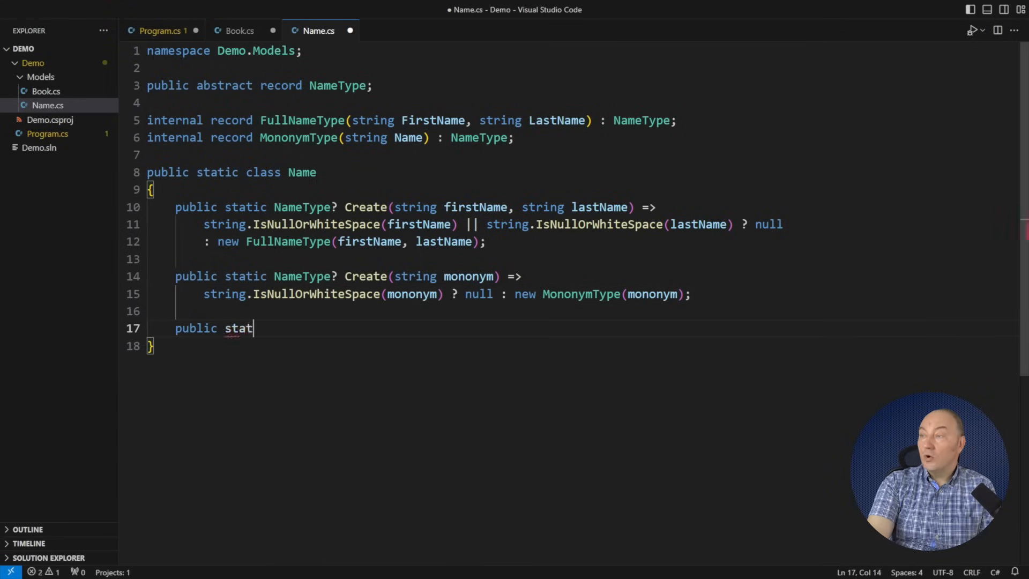
{"action": "type", "text": "ic NameType[]? CreateMany(params NameType?[] n"}
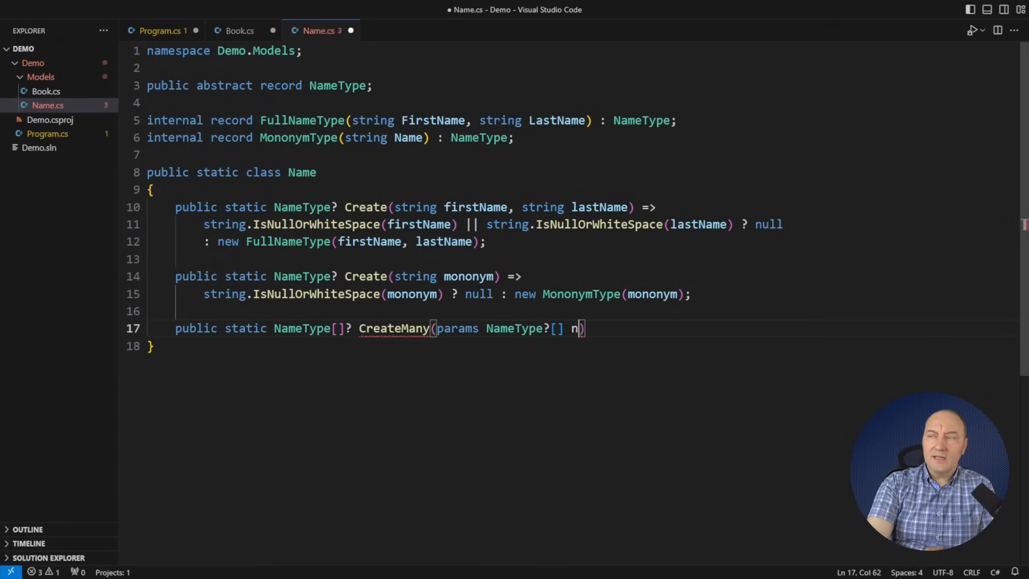
{"action": "type", "text": "ames"}
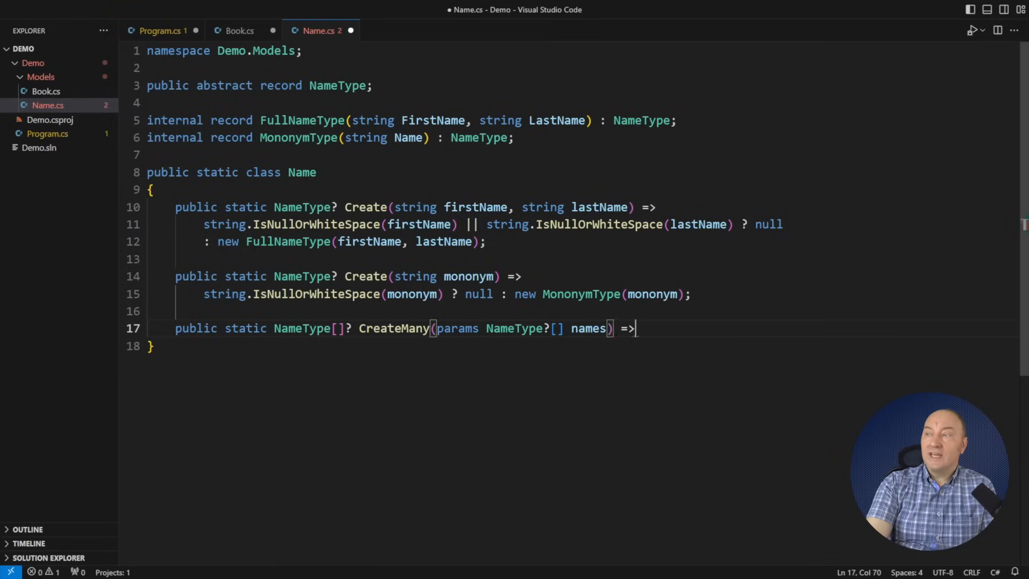
{"action": "type", "text": "names.Any(name => name is null) ? null"}
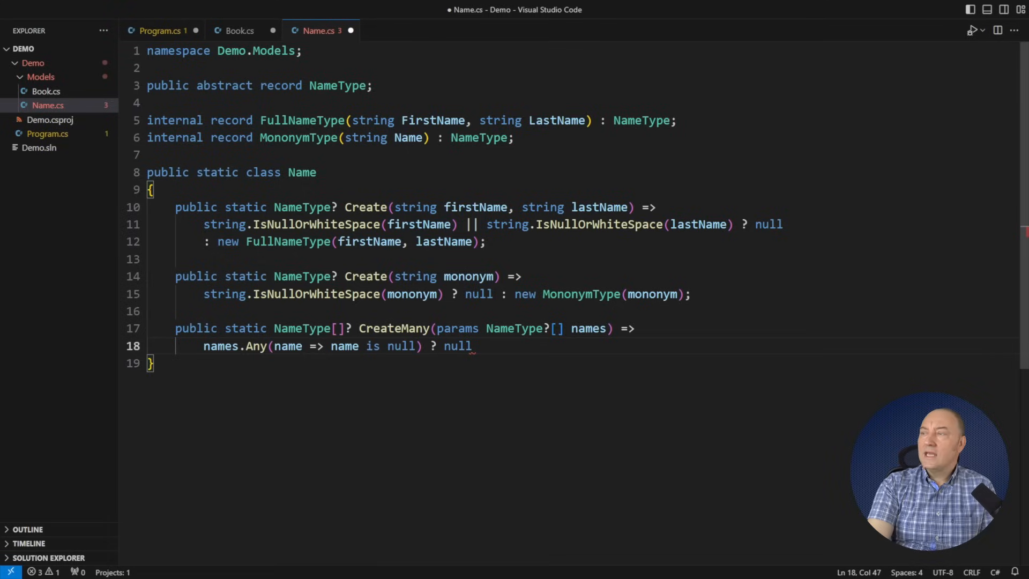
{"action": "type", "text": ": (NameType[]?)names!;"}
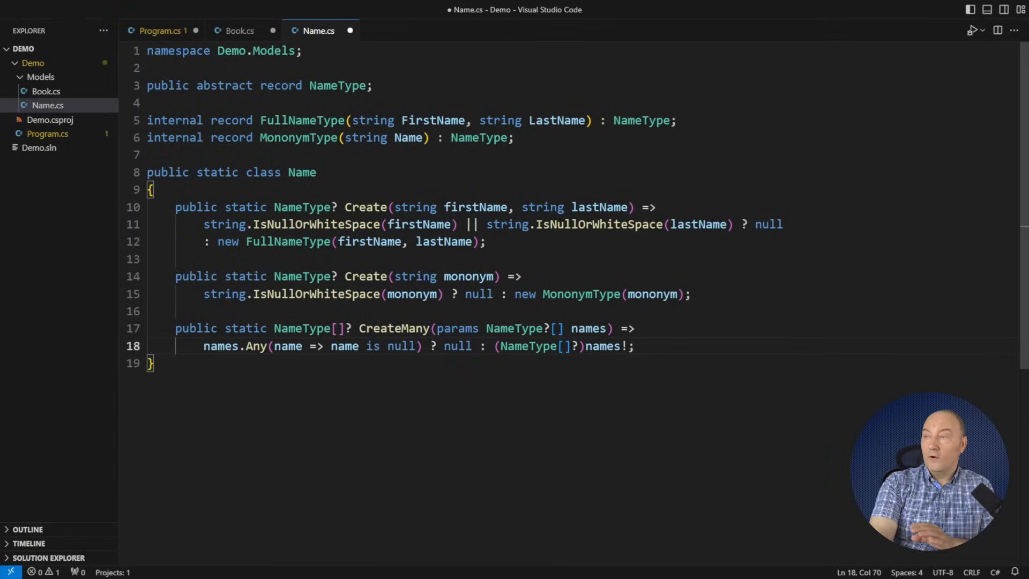
{"action": "left_click", "coordinate": [159, 30]}
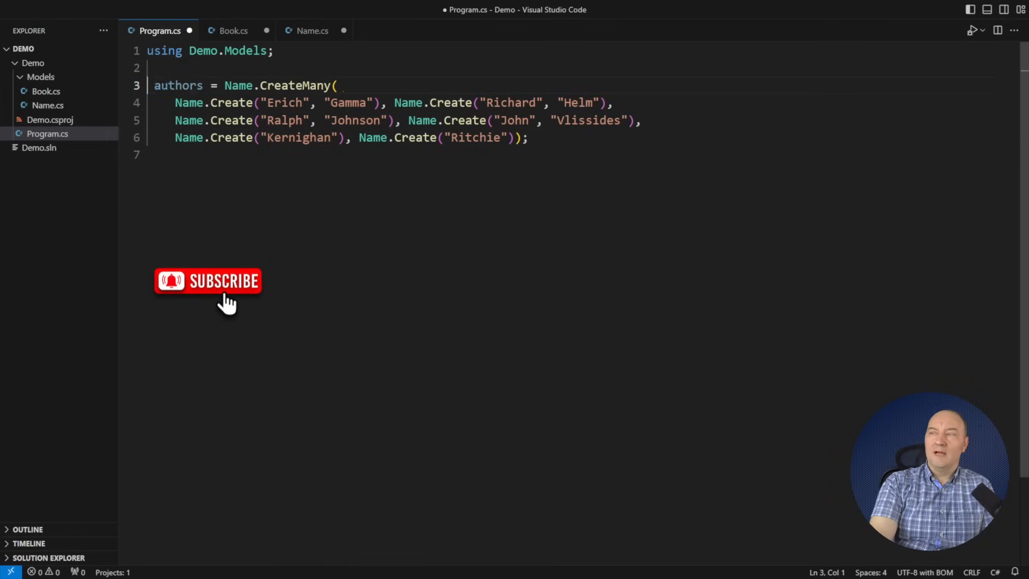
Declare book as null when authors is null, else Book.Create("THE MISSING BOOK", authors).
{"action": "type", "text": "var"}
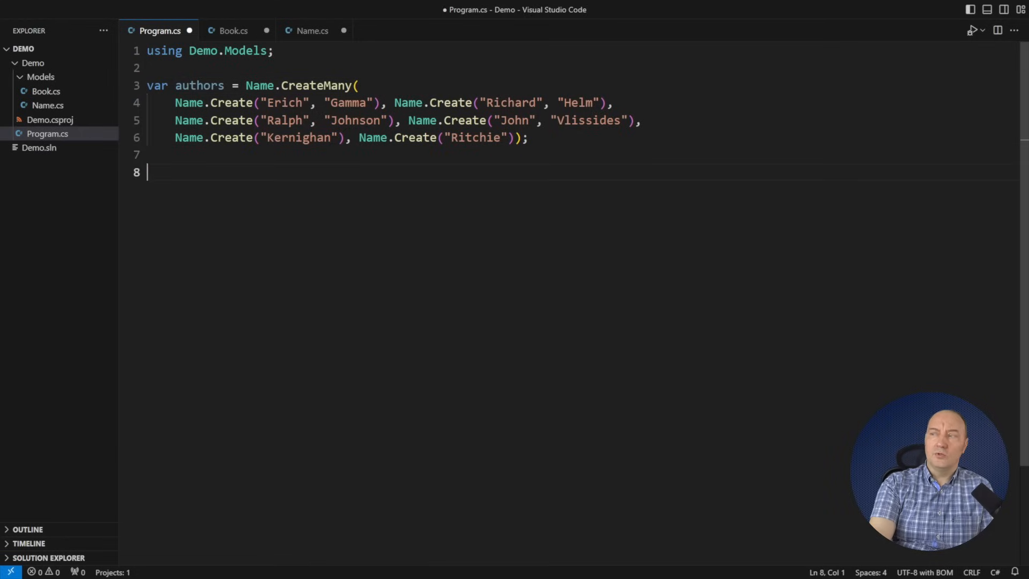
{"action": "type", "text": "var book = authors is null ? null : Book.Cr"}
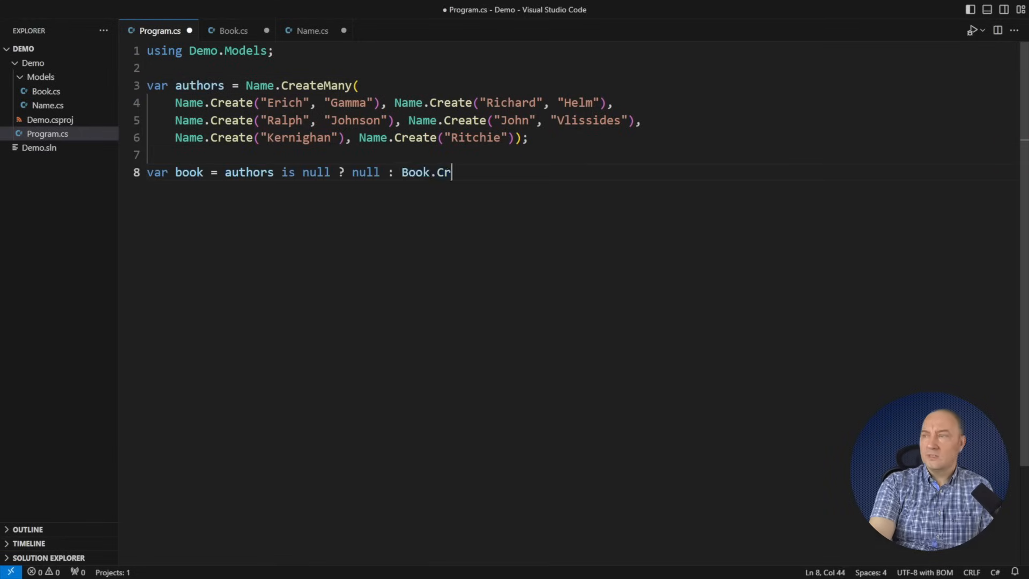
{"action": "type", "text": "eate(\"THE MISSING BOOK\", authors);"}
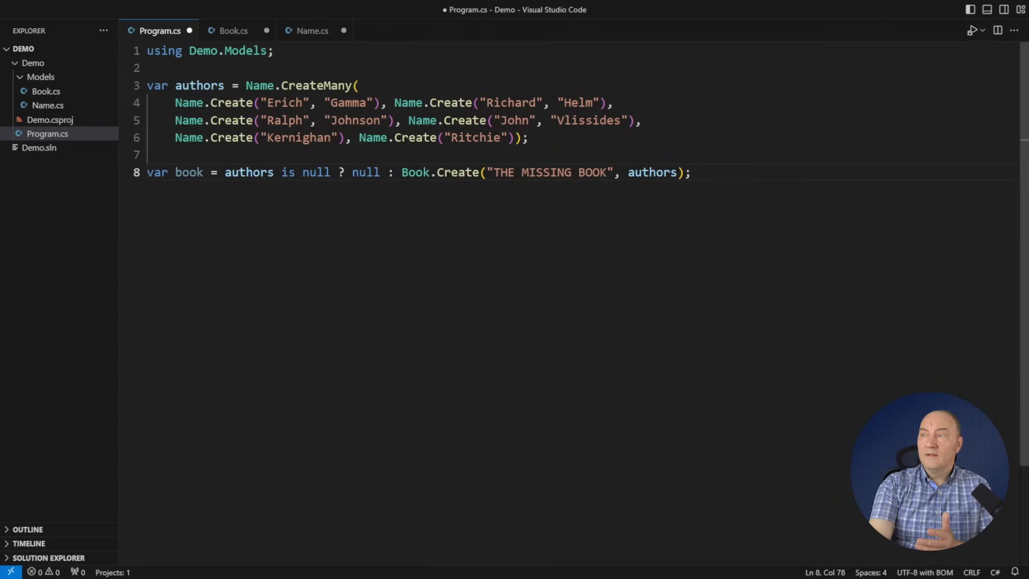
{"action": "key", "text": "Enter"}
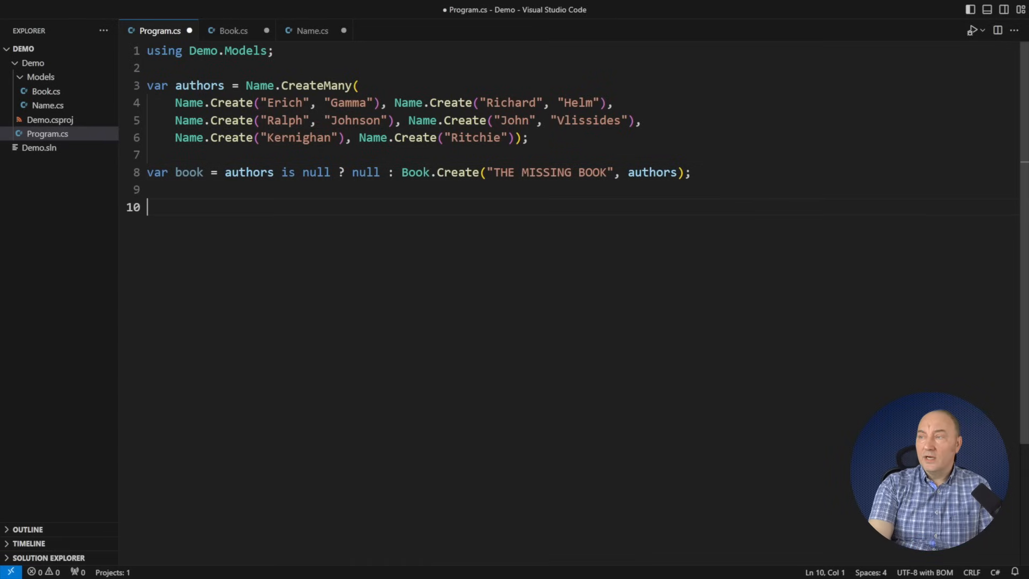
Start 'string Printable(NameType name) =>' in Program.cs, then return to Name.cs.
{"action": "type", "text": "string Printable(NameType name) ="}
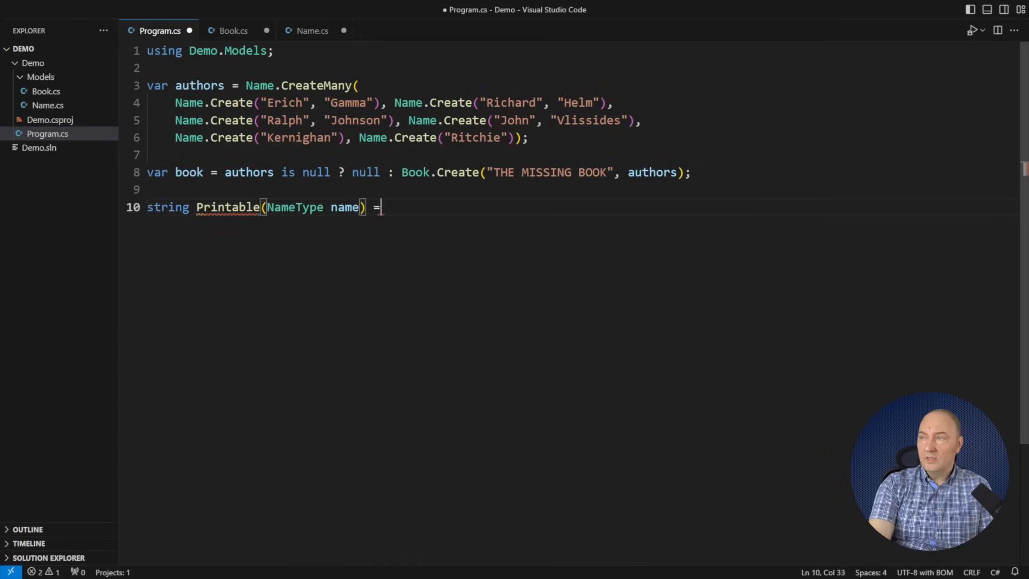
{"action": "type", "text": ">"}
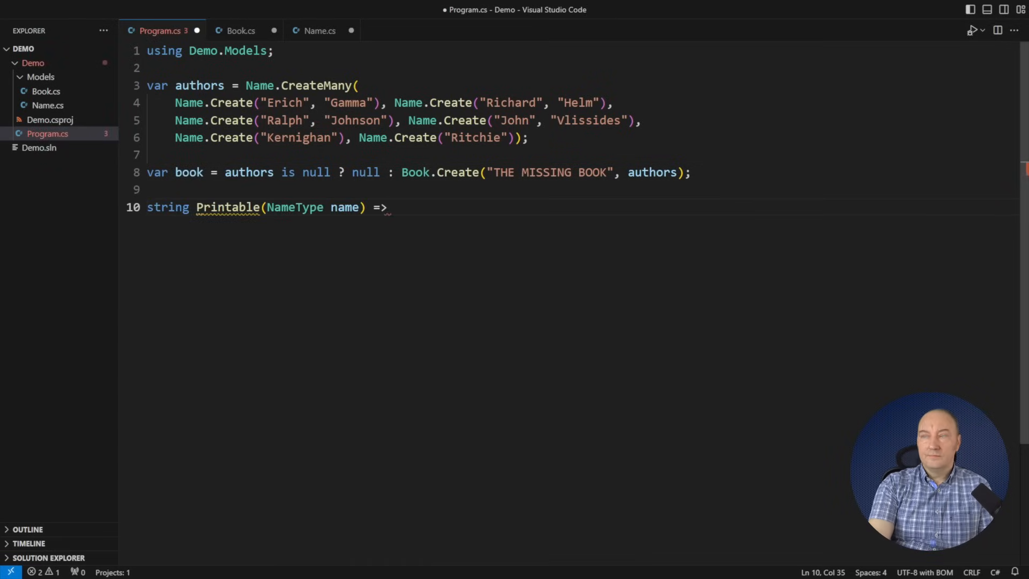
{"action": "left_click", "coordinate": [319, 31]}
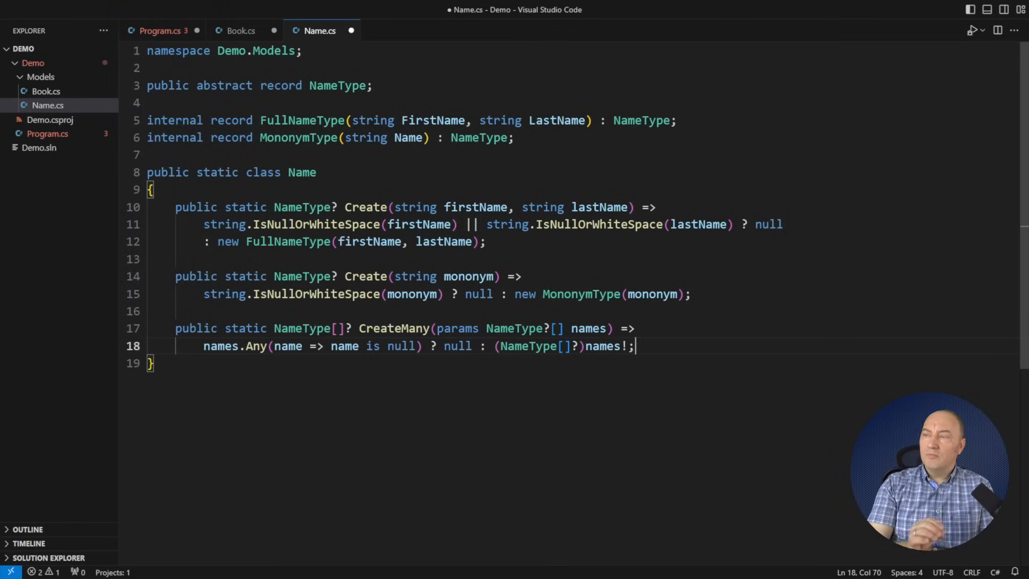
Write the Match<R> signature on 'this NameType name' with fullName and mononym Func parameters.
{"action": "key", "text": "enter"}
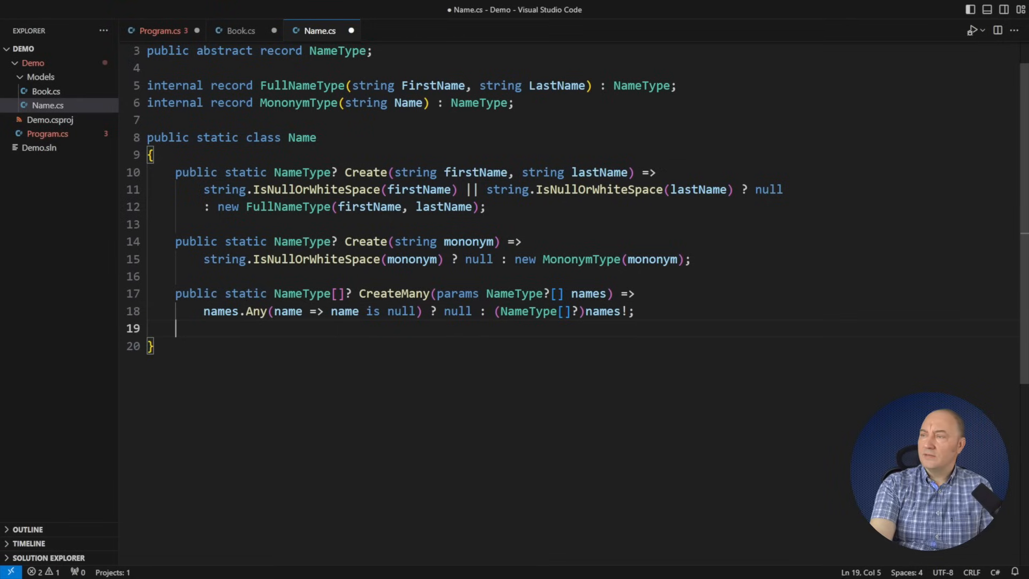
{"action": "type", "text": "public static R Match<R>("}
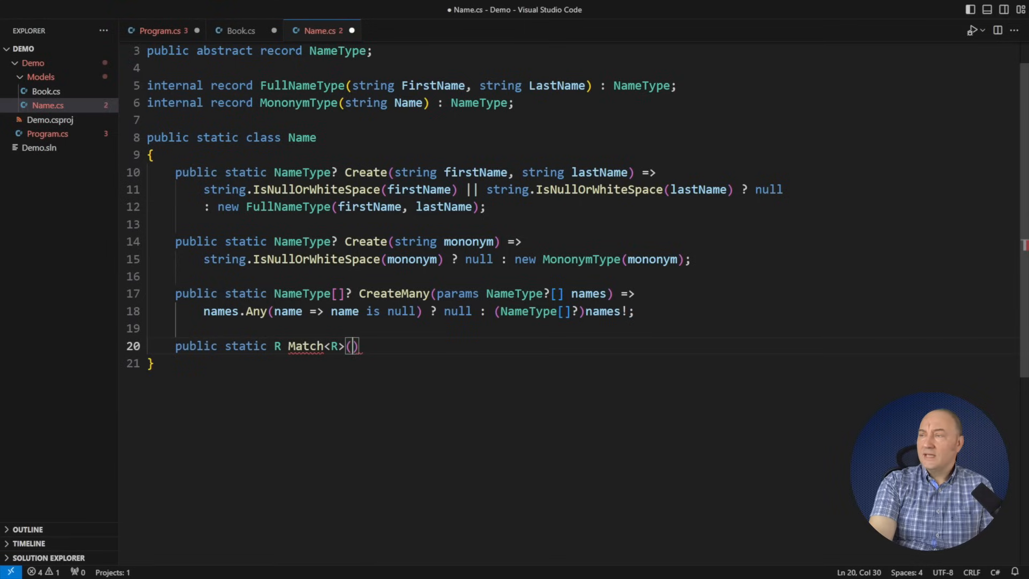
{"action": "type", "text": "this Nam"}
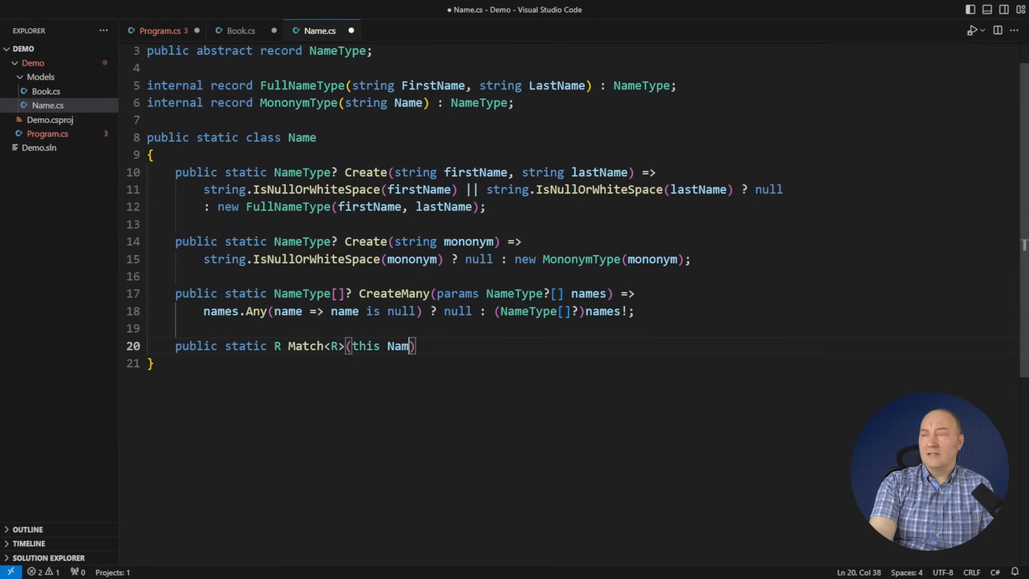
{"action": "type", "text": "eType name, Func<string, string, R> fullName, F"}
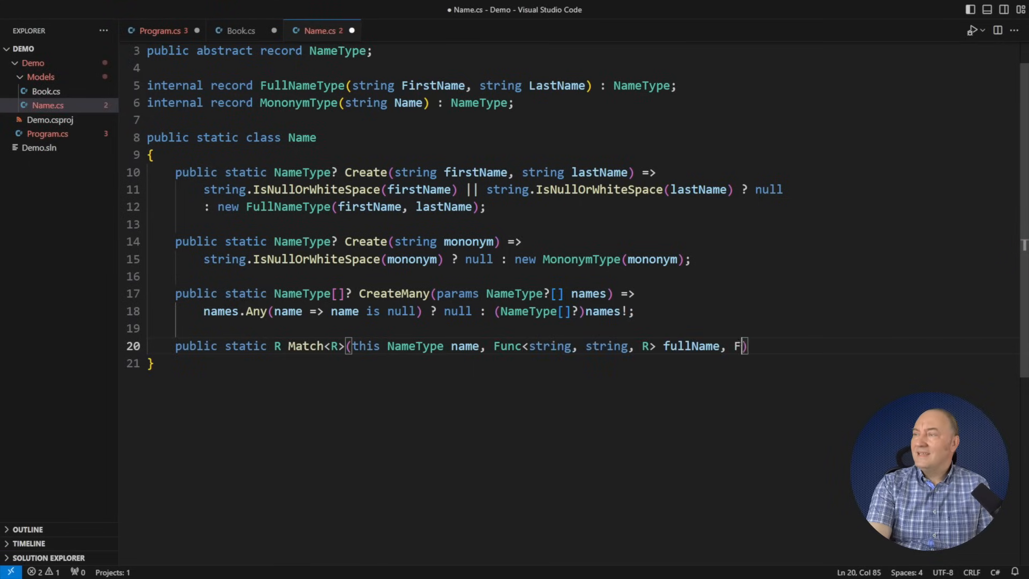
{"action": "type", "text": "unc<string, R> mononym"}
{"action": "type", "text": "name switch"}
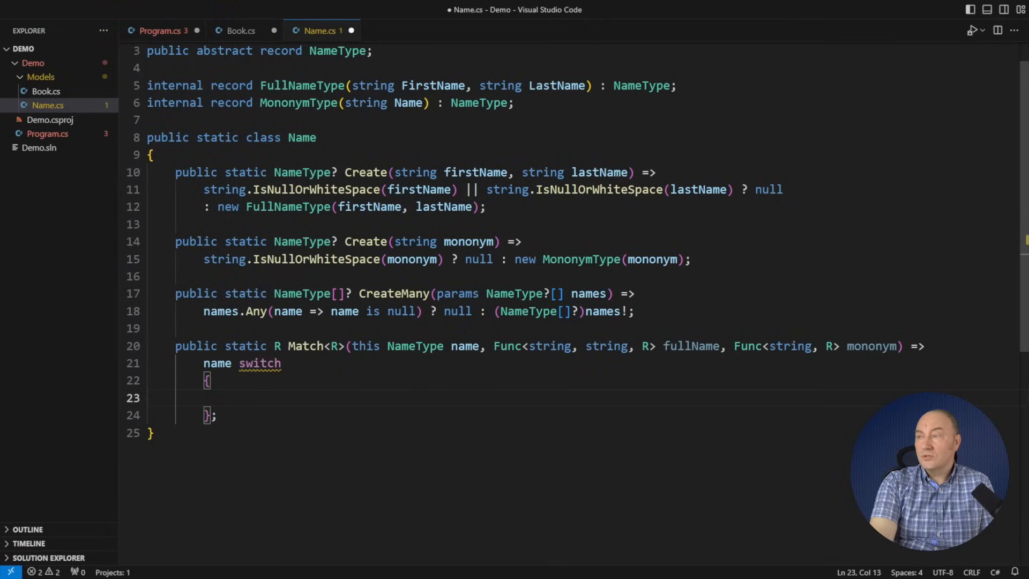
Add switch arms for FullNameType, MononymType, and a default throwing InvalidOperationException("Unexpected name type").
{"action": "type", "text": "FullNameType fn => fullName(fn.FirstName, fn.LastName)"}
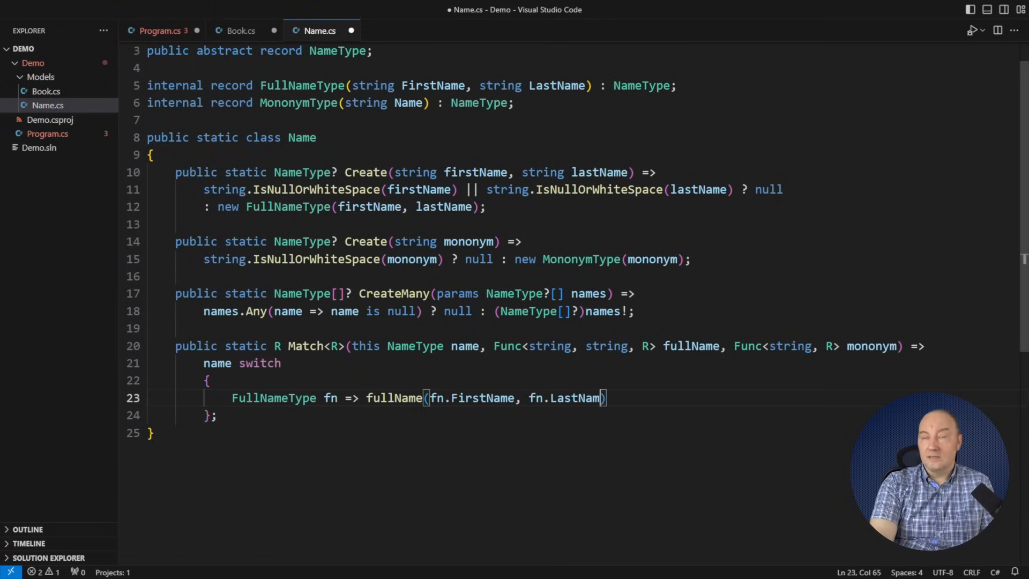
{"action": "type", "text": "e),"}
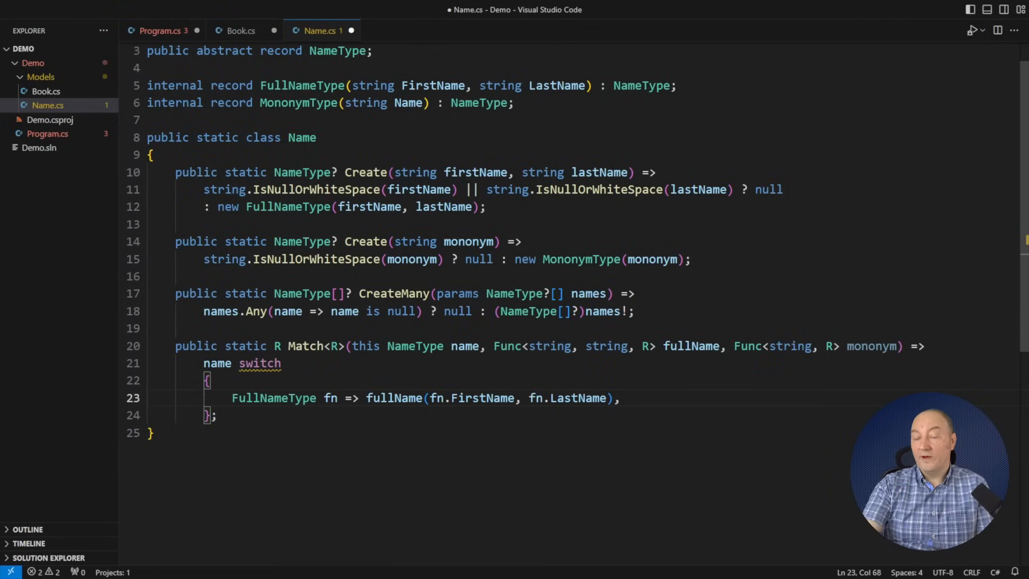
{"action": "type", "text": "MononymType mono => mononym(mono.Name),"}
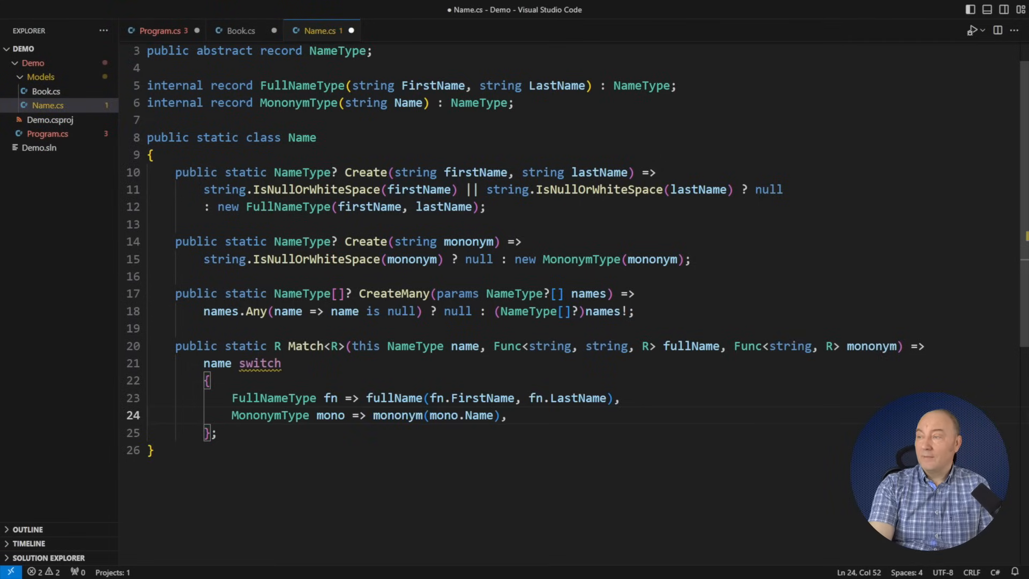
{"action": "left_click", "coordinate": [506, 415]}
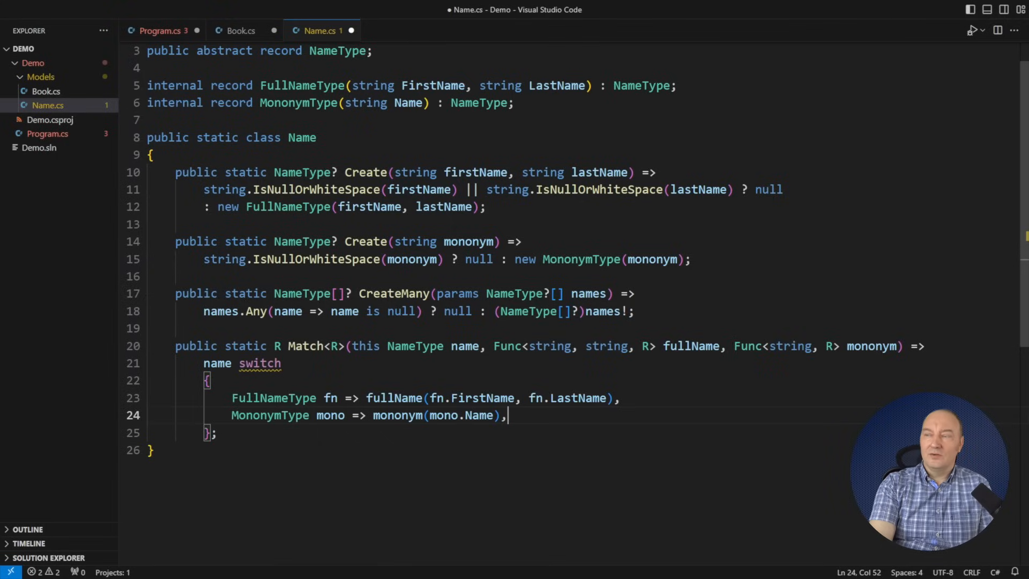
{"action": "key", "text": "enter"}
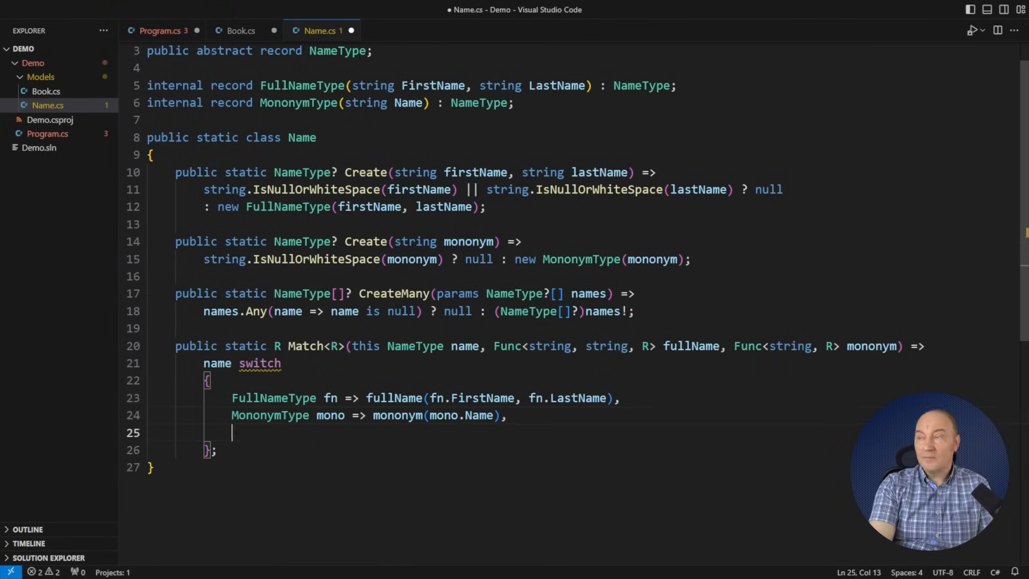
{"action": "type", "text": "_ => throw new InvalidOperationExcep"}
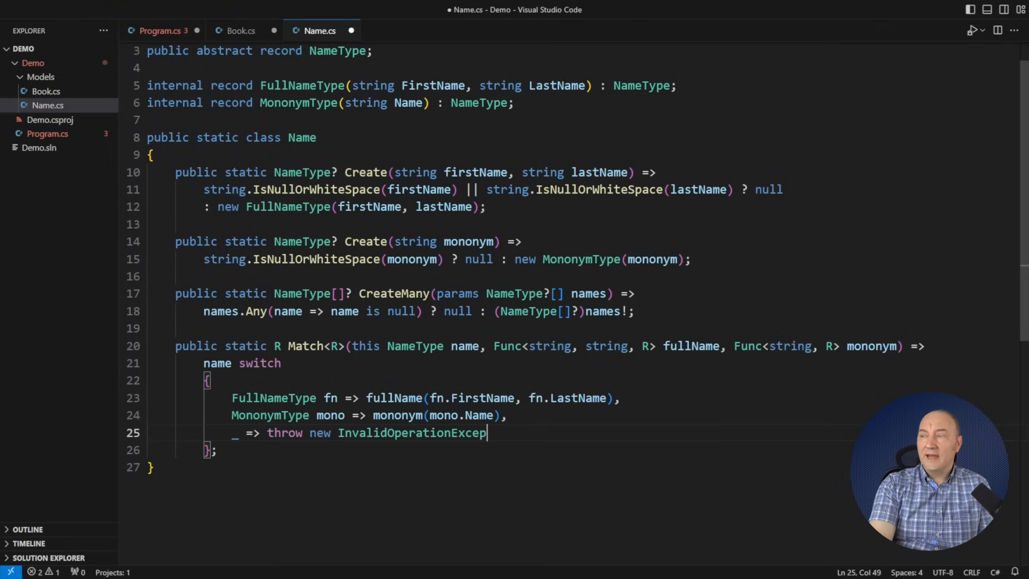
{"action": "type", "text": "tion(\"Unexpected name type\")"}
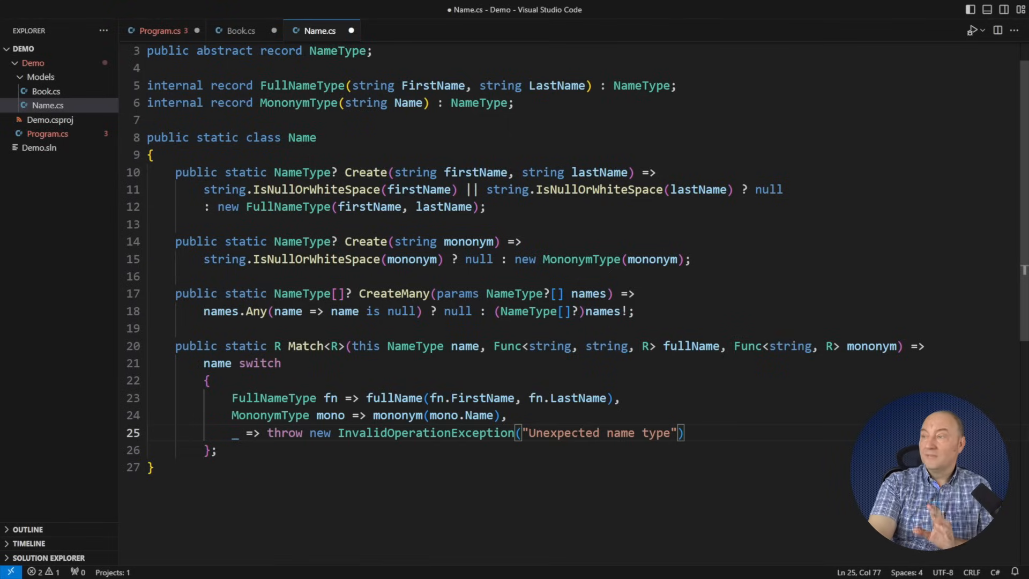
In Program.cs, make Printable call name.Match, formatting full names as '{last}, {first[..1]}'.
{"action": "key", "text": "ctrl+tab"}
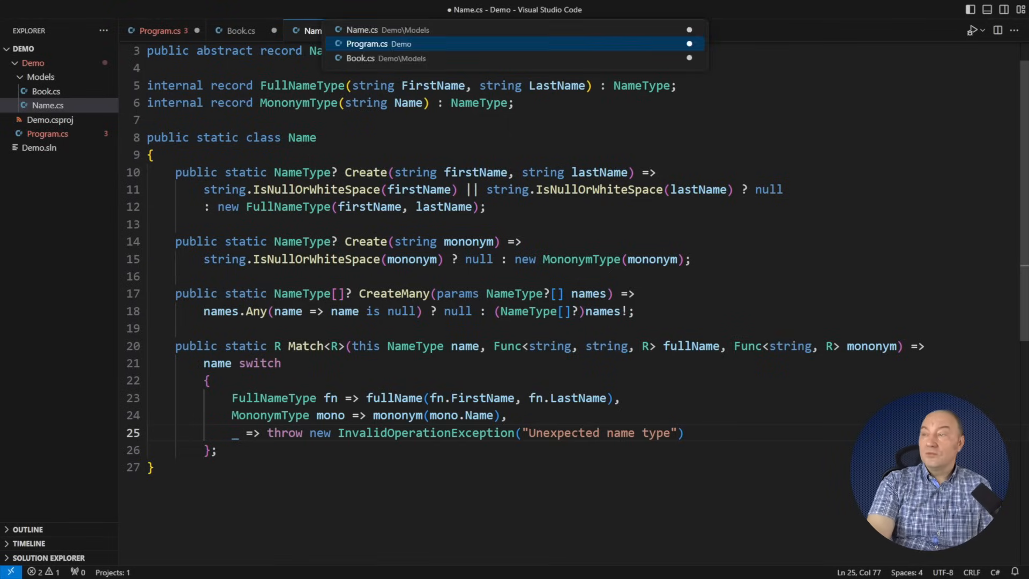
{"action": "left_click", "coordinate": [379, 43]}
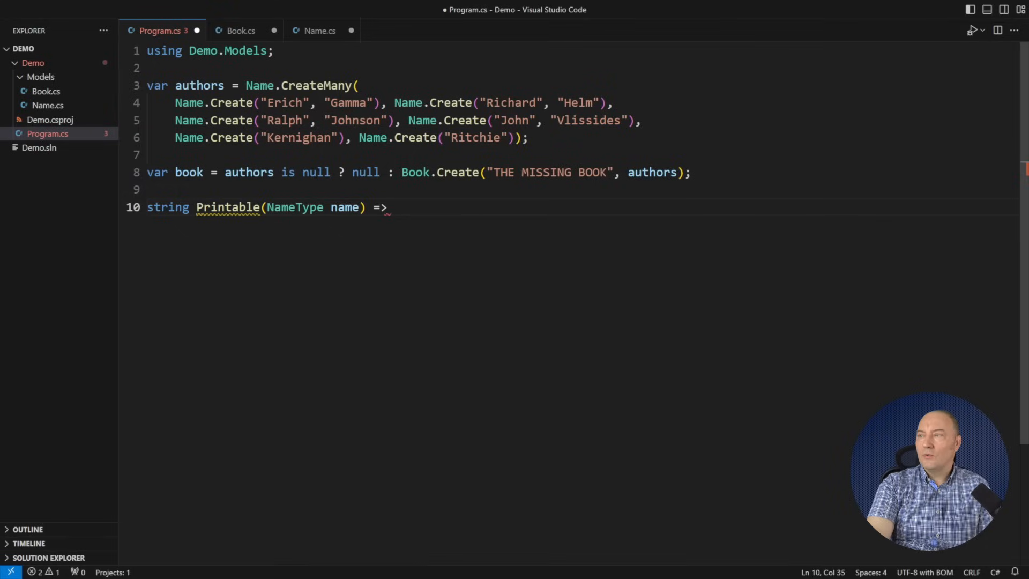
{"action": "type", "text": "name.Match"}
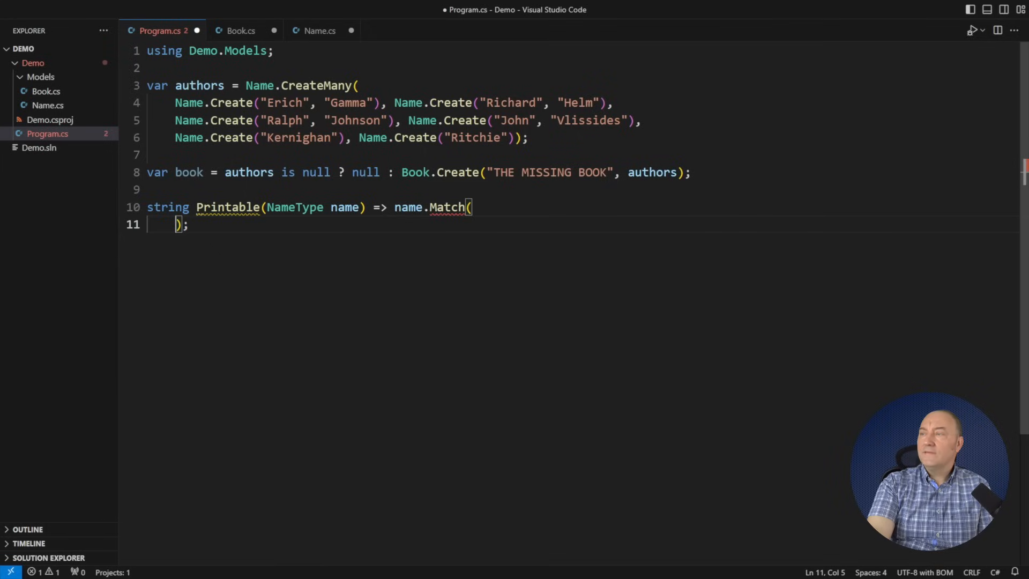
{"action": "type", "text": "(first, last) => $\"    {last},\""}
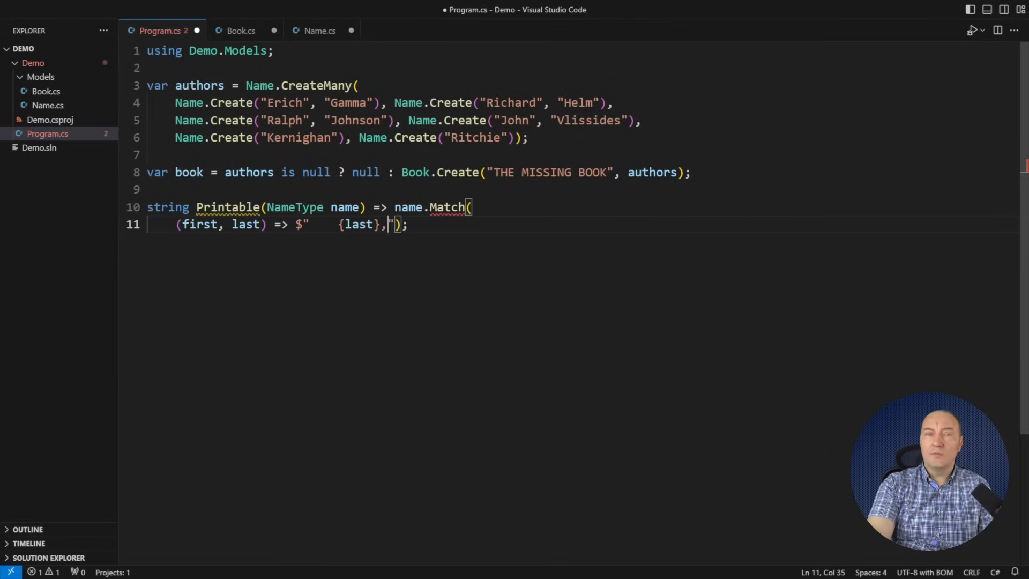
{"action": "type", "text": "{first[..1]}"}
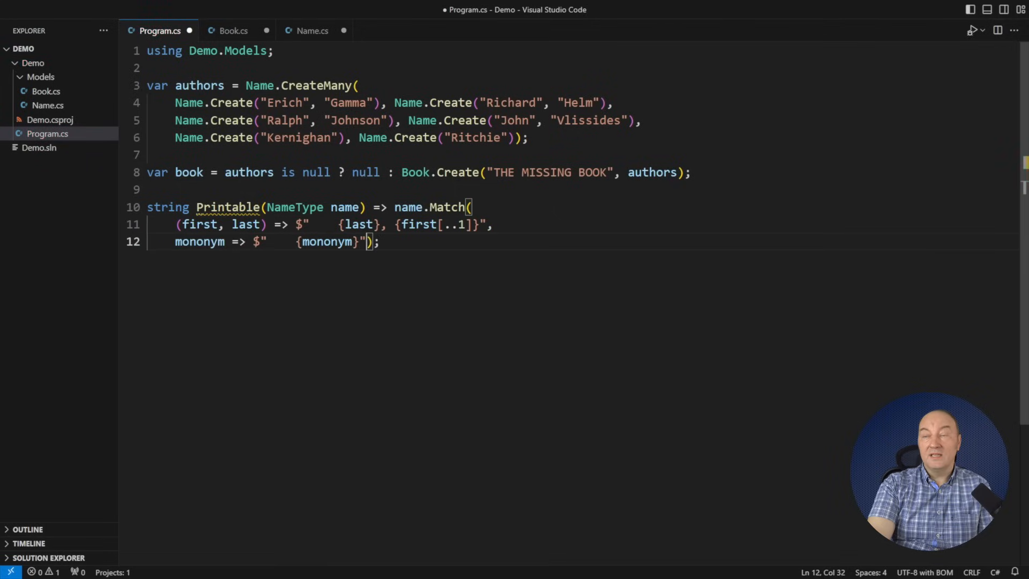
Add book?.Title.DoOptional(Console.WriteLine); on a new line after the book declaration.
{"action": "key", "text": "Enter"}
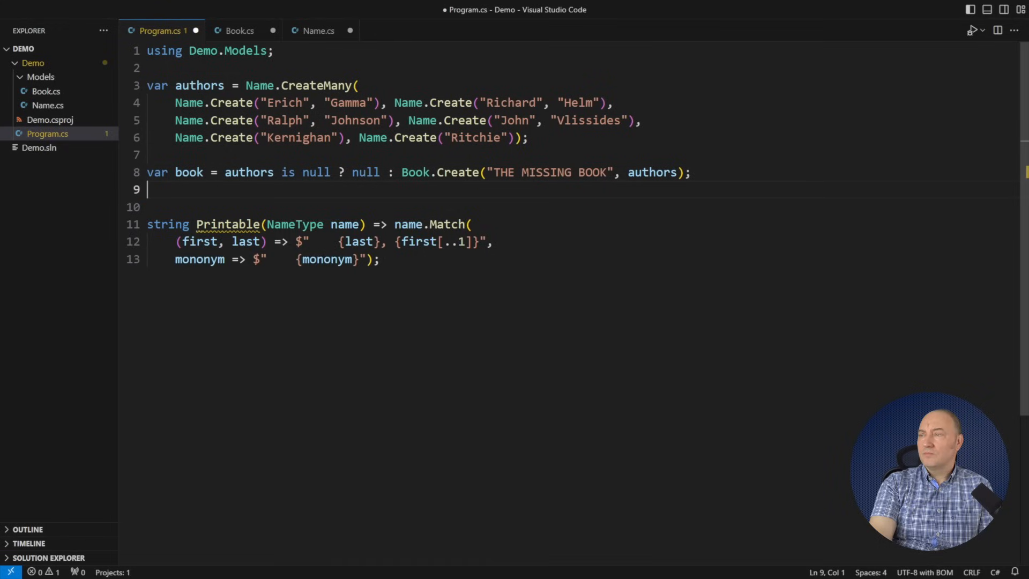
{"action": "type", "text": "book?.Title"}
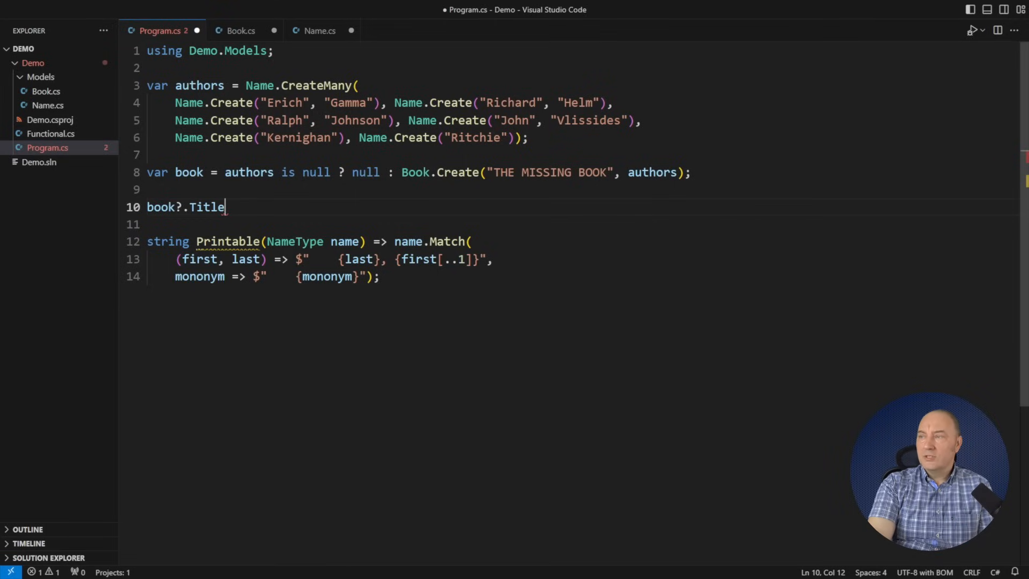
{"action": "type", "text": ".DoOptional(Console.Writ"}
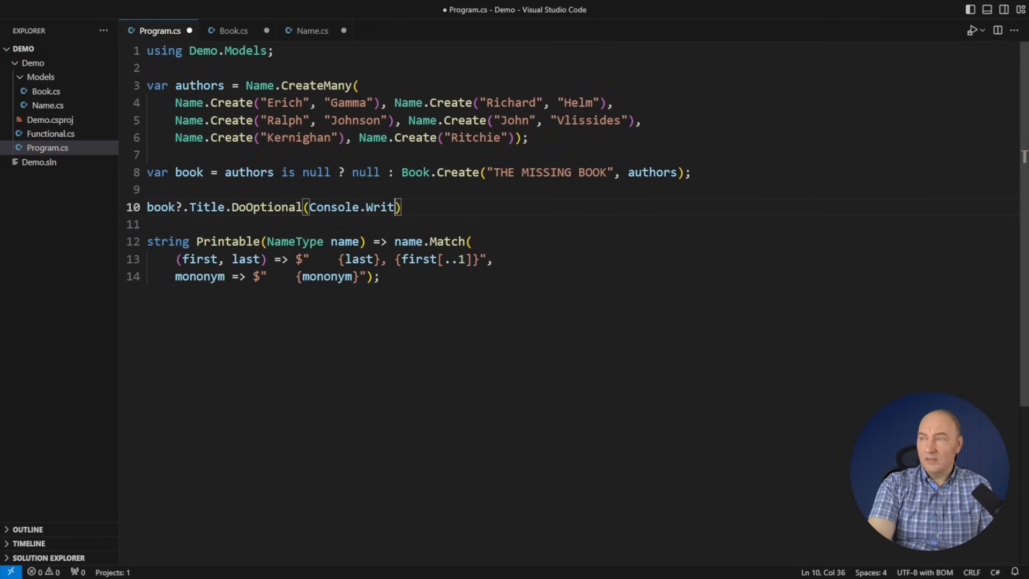
{"action": "type", "text": "eLine;"}
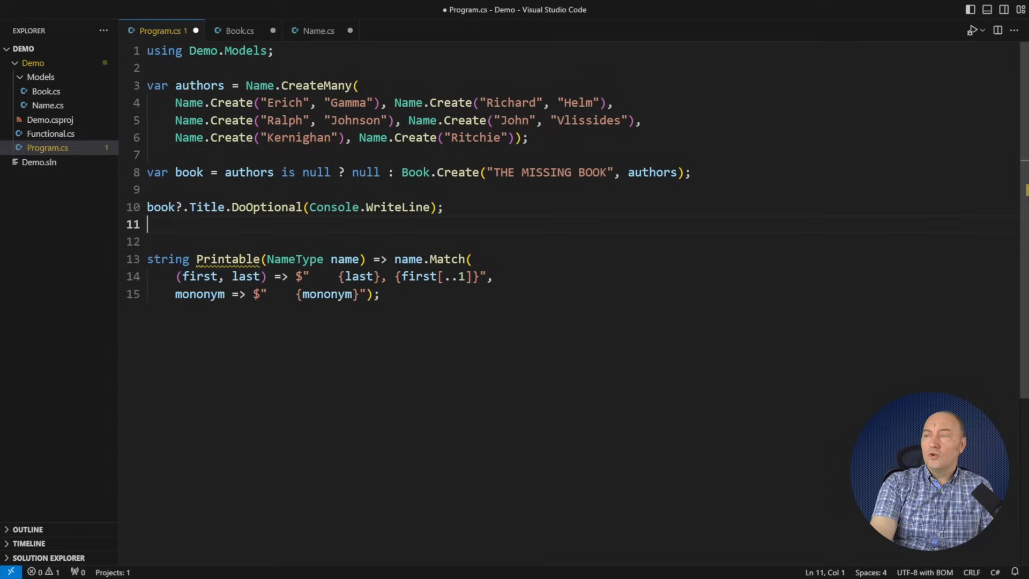
Print authors with (book?.Authors ?? empty array).Select(Printable).ForEach(Console.WriteLine).
{"action": "type", "text": "book?.Authors ?? Array.Empty<NameType>("}
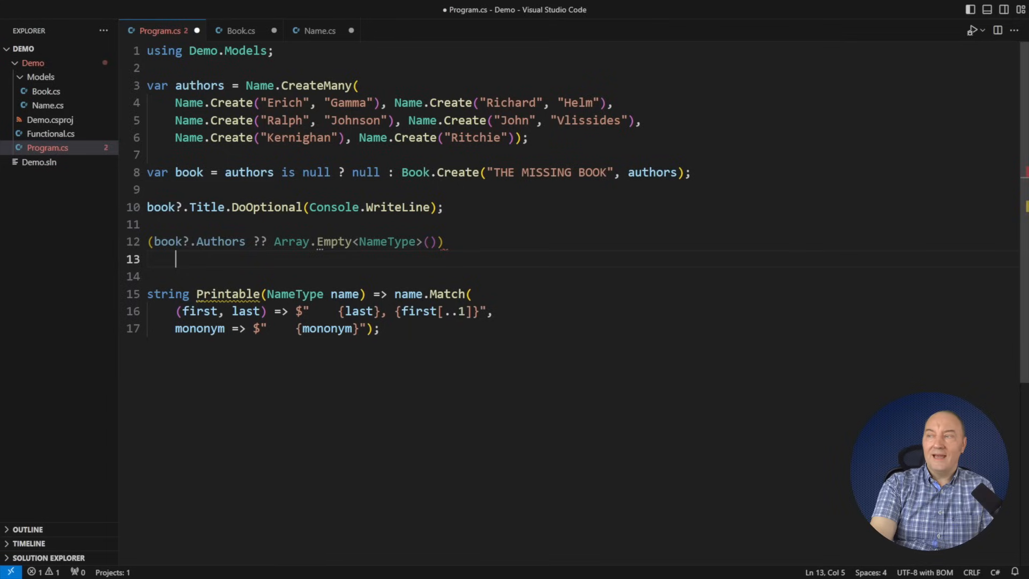
{"action": "type", "text": ".Select(Printable)"}
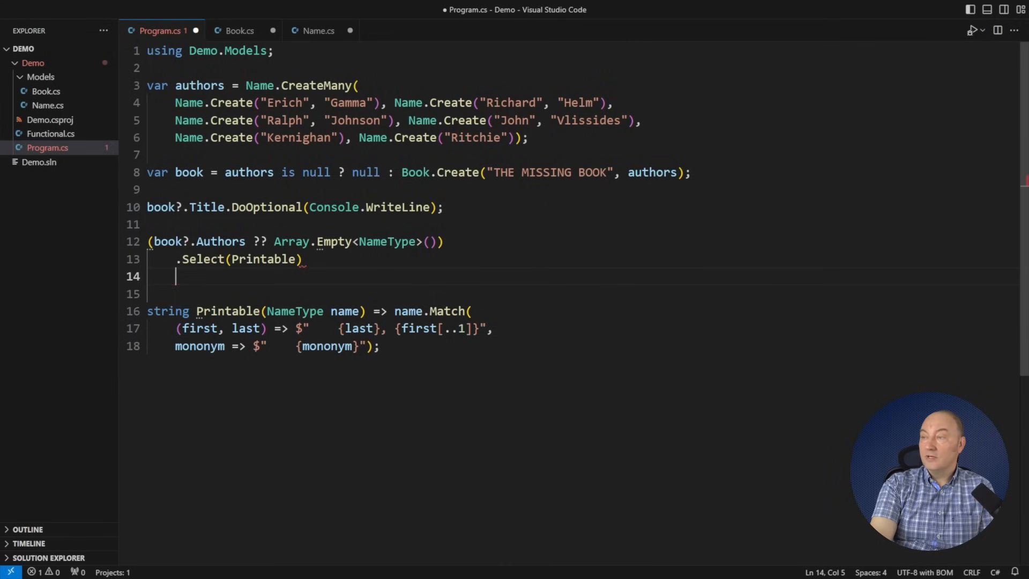
{"action": "type", "text": ".ForEach(Console.WriteLine);"}
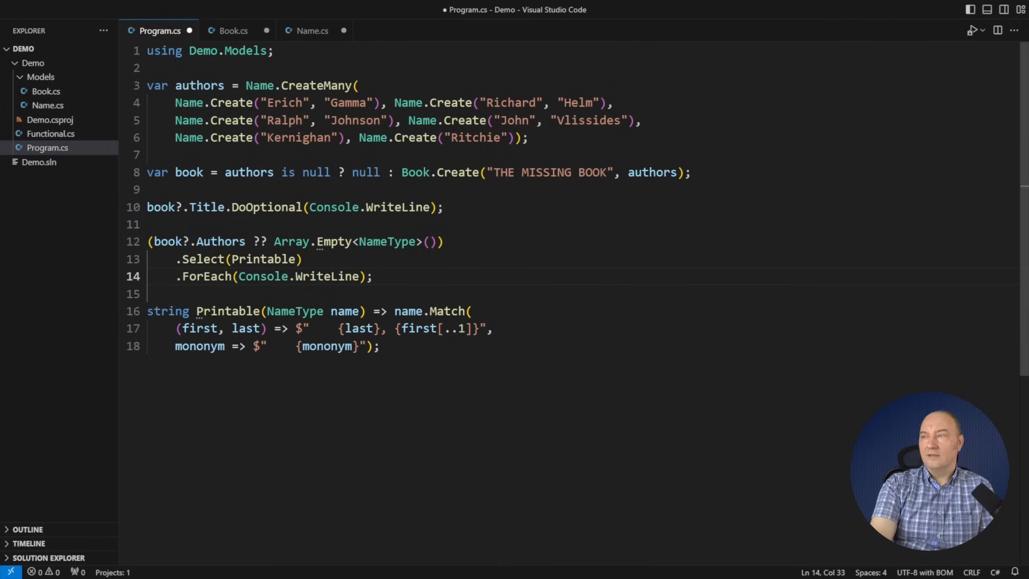
Replace the 'is null ? null :' ternary on the book line with .BindOptional(a =>.
{"action": "left_click_drag", "start_coordinate": [278, 172], "coordinate": [402, 172]}
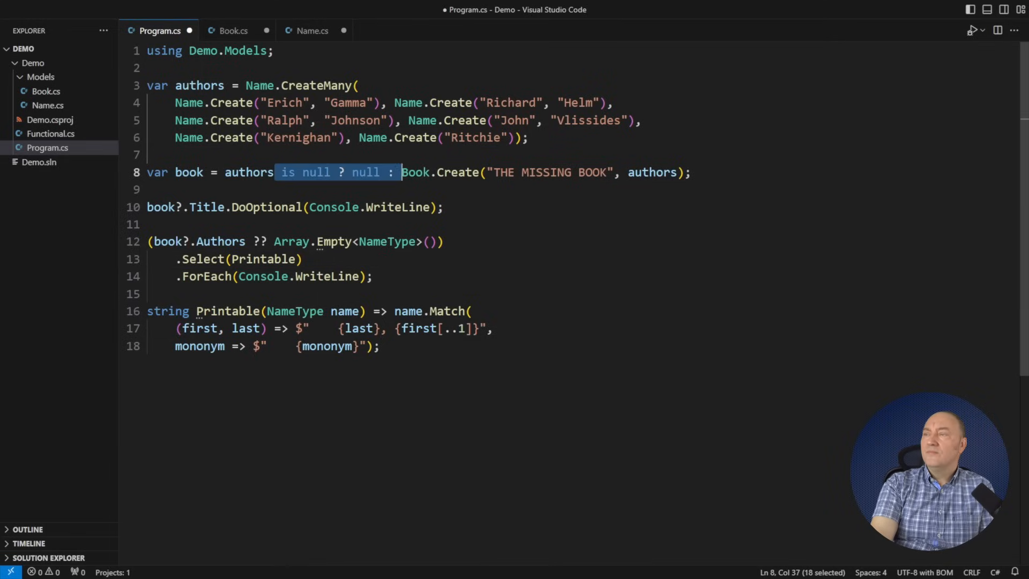
{"action": "type", "text": ".BindOptional(a =>"}
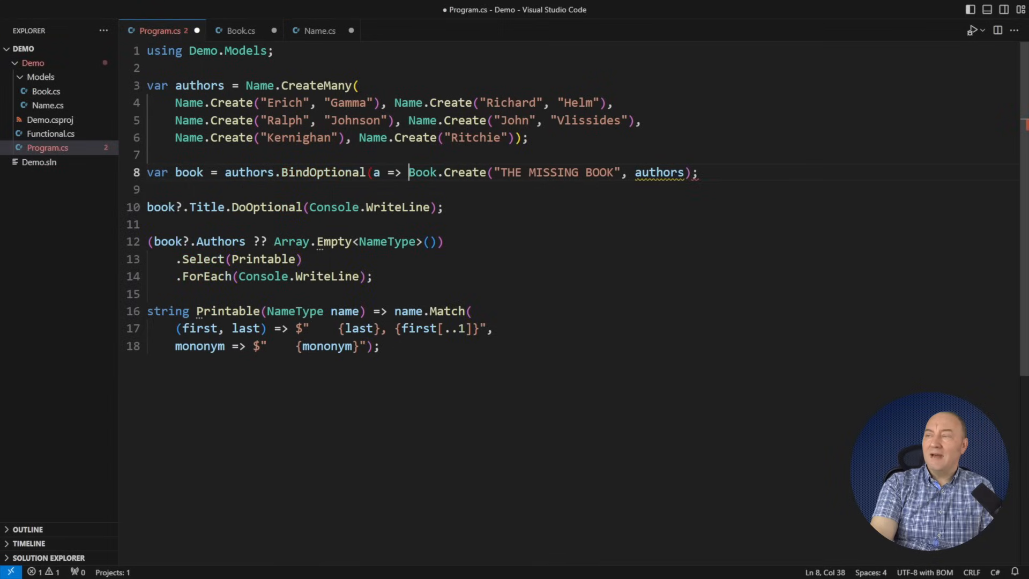